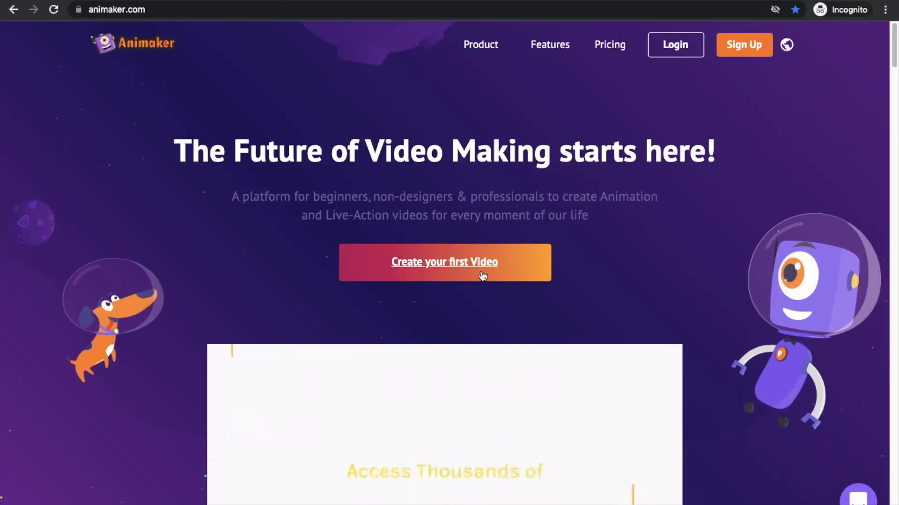
Sign up via 'Create your first Video' and reach the Animaker dashboard
{"action": "left_click", "coordinate": [443, 262]}
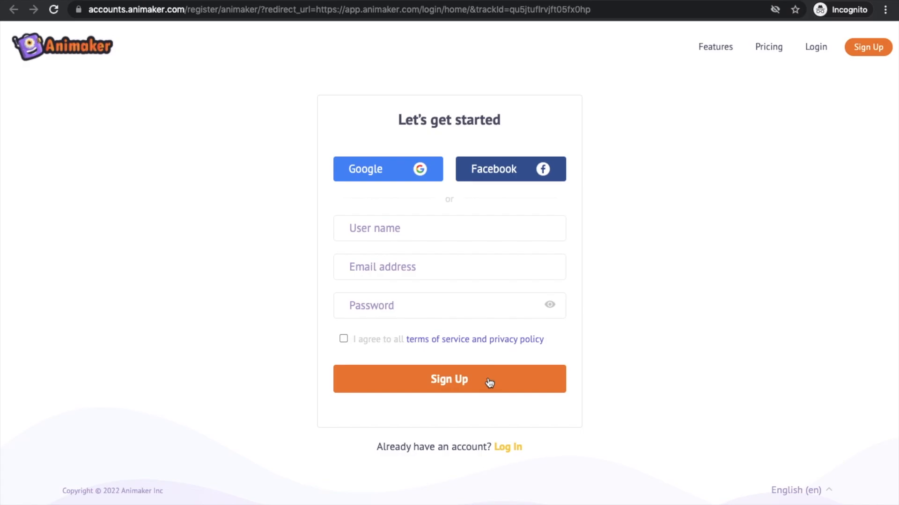
{"action": "left_click", "coordinate": [449, 378]}
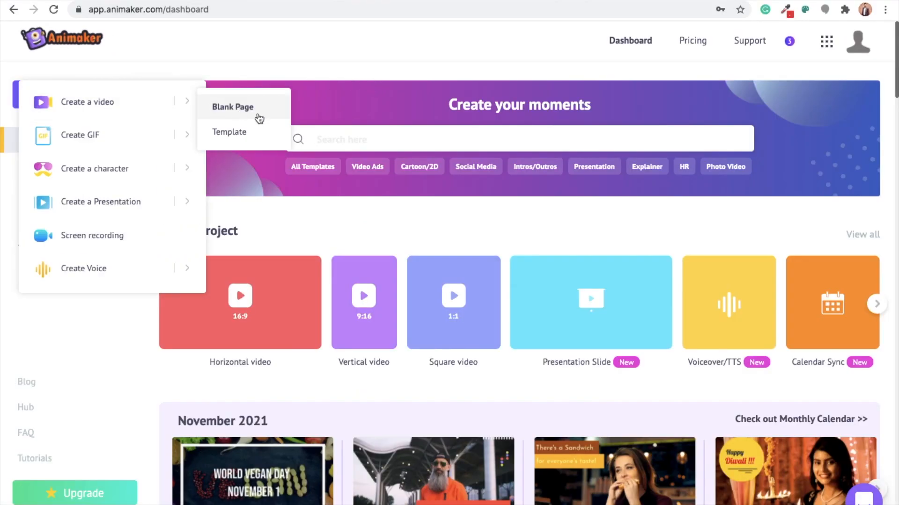
Open a Blank Page project and browse the Characters, Effects and Music libraries
{"action": "left_click", "coordinate": [232, 107]}
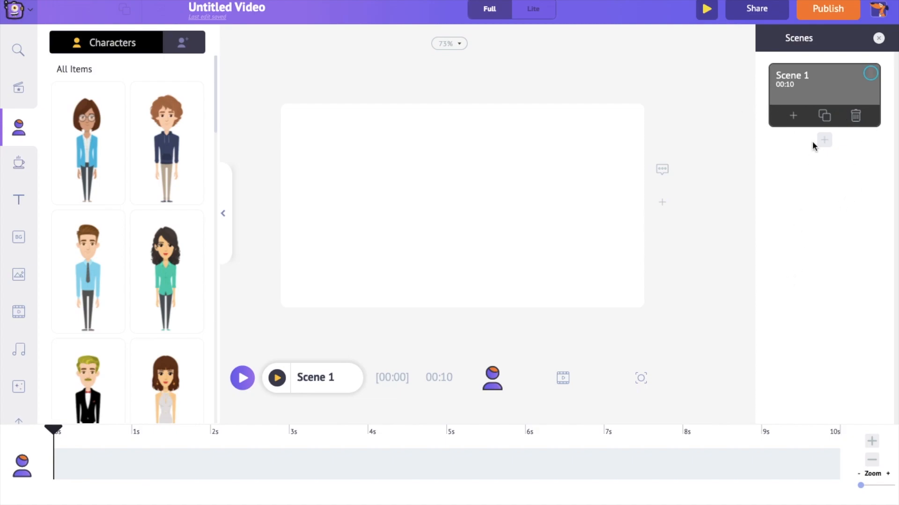
{"action": "mouse_move", "coordinate": [806, 142]}
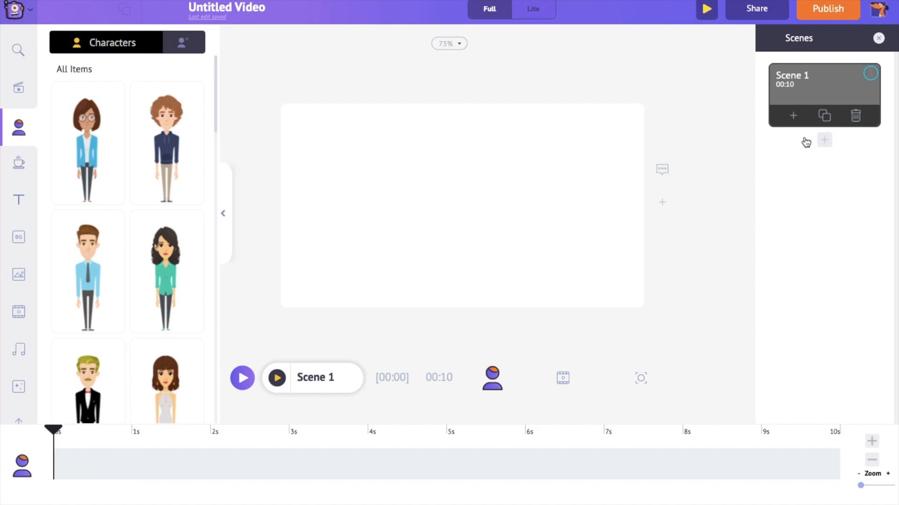
{"action": "mouse_move", "coordinate": [525, 477]}
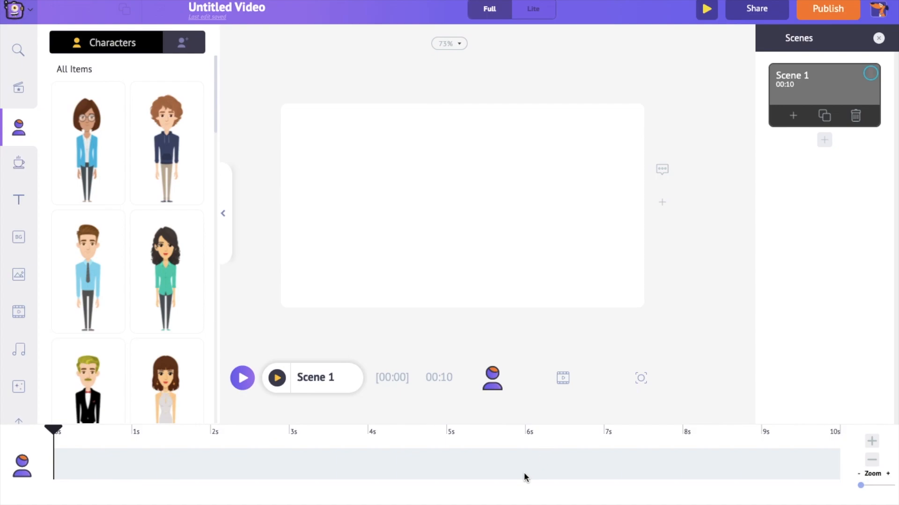
{"action": "mouse_move", "coordinate": [490, 384]}
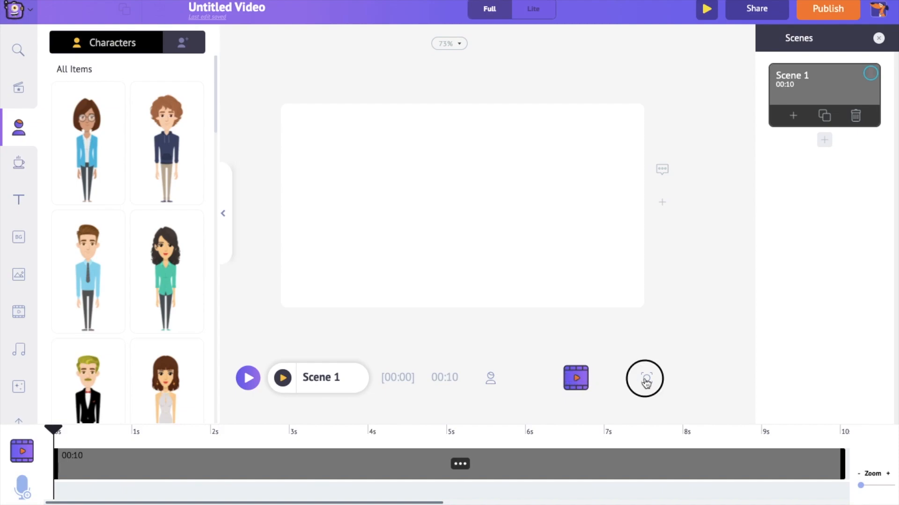
{"action": "left_click", "coordinate": [644, 378]}
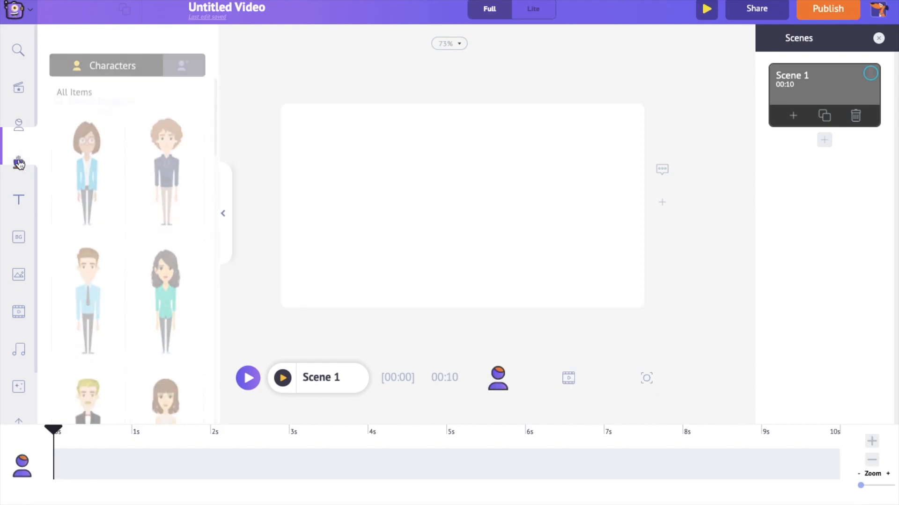
{"action": "left_click", "coordinate": [18, 199]}
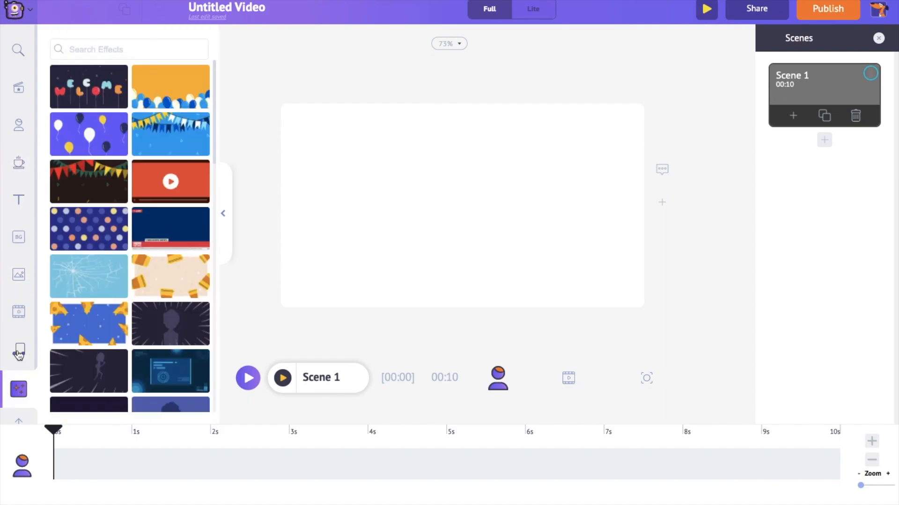
{"action": "left_click", "coordinate": [18, 352]}
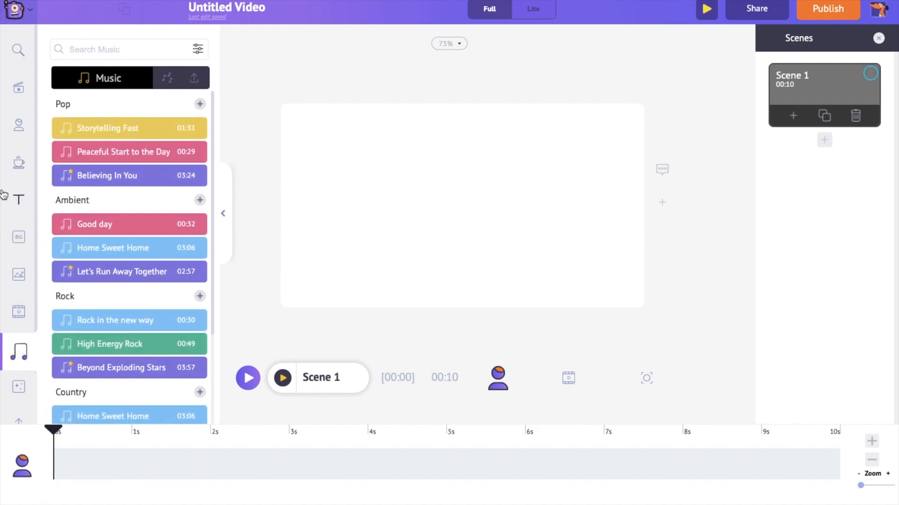
{"action": "left_click", "coordinate": [18, 125]}
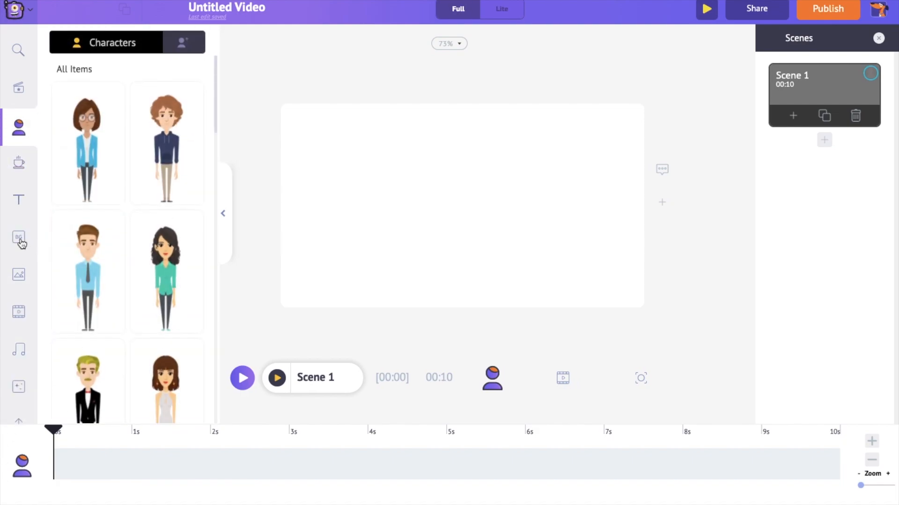
Apply the purple bar background from a 'bar' search and set Color 1 to dark purple
{"action": "left_click", "coordinate": [18, 239]}
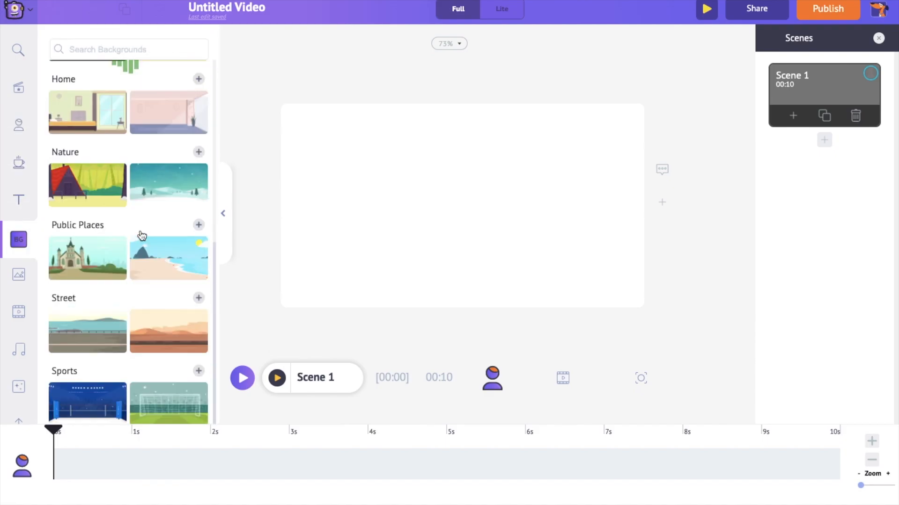
{"action": "left_click", "coordinate": [87, 110]}
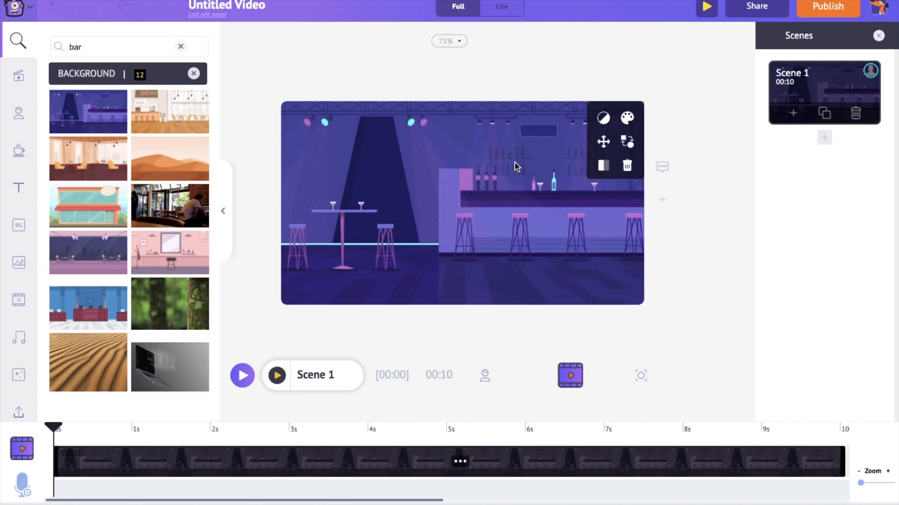
{"action": "mouse_move", "coordinate": [614, 108]}
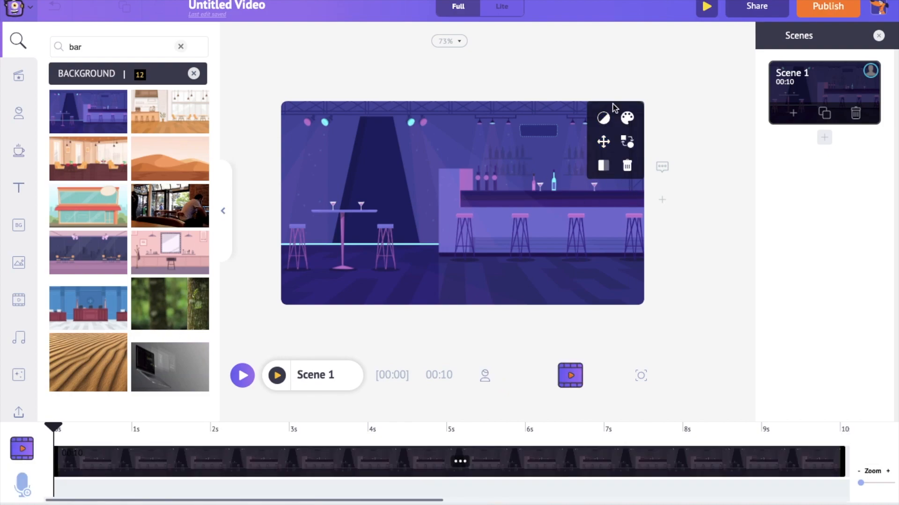
{"action": "mouse_move", "coordinate": [582, 122]}
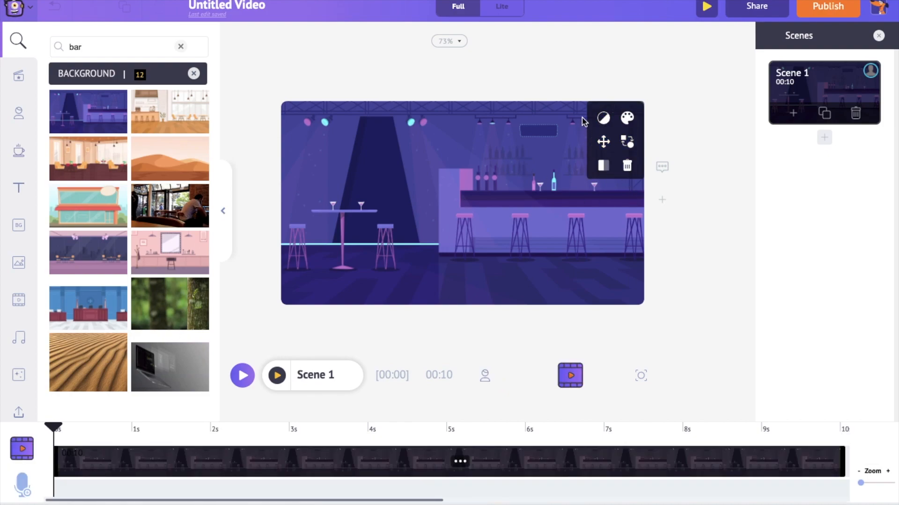
{"action": "mouse_move", "coordinate": [622, 134]}
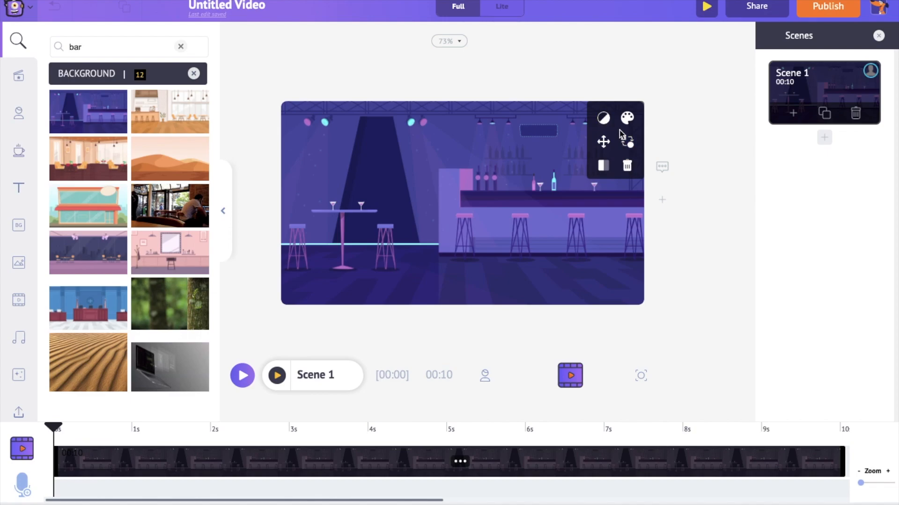
{"action": "left_click", "coordinate": [626, 117]}
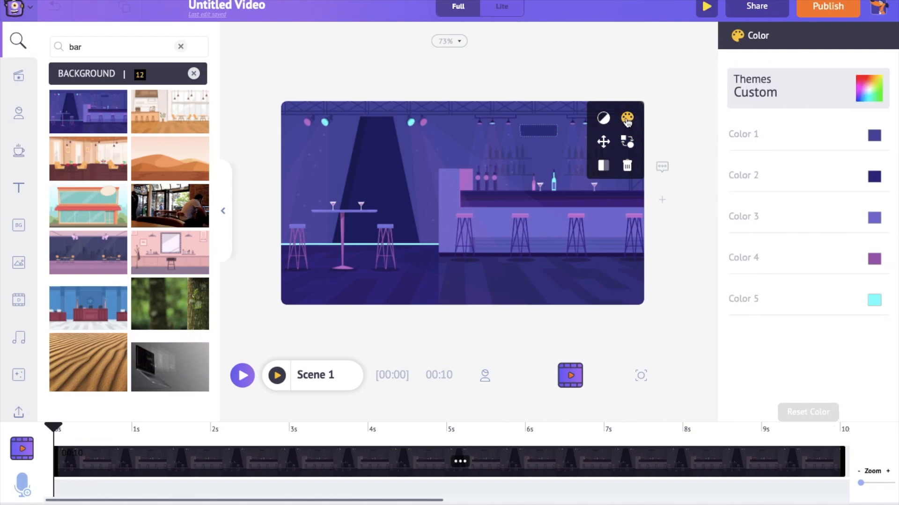
{"action": "left_click", "coordinate": [873, 134]}
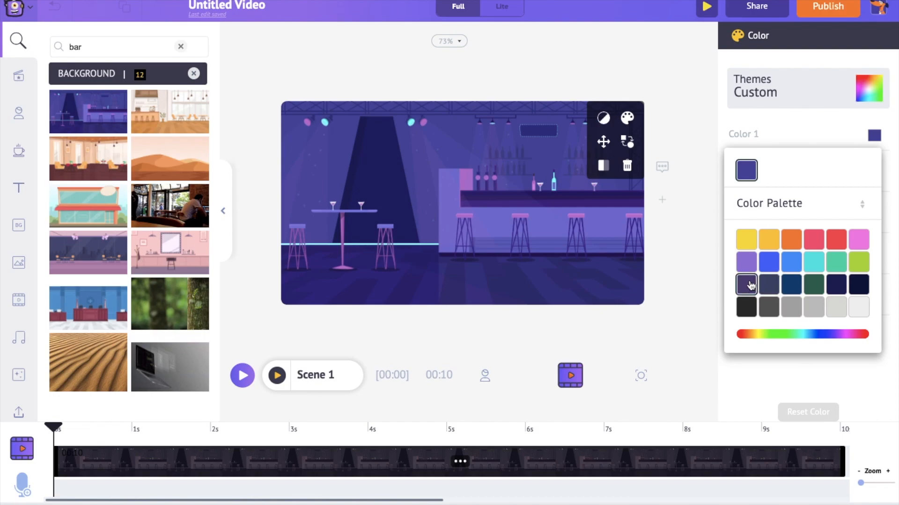
{"action": "left_click", "coordinate": [791, 284]}
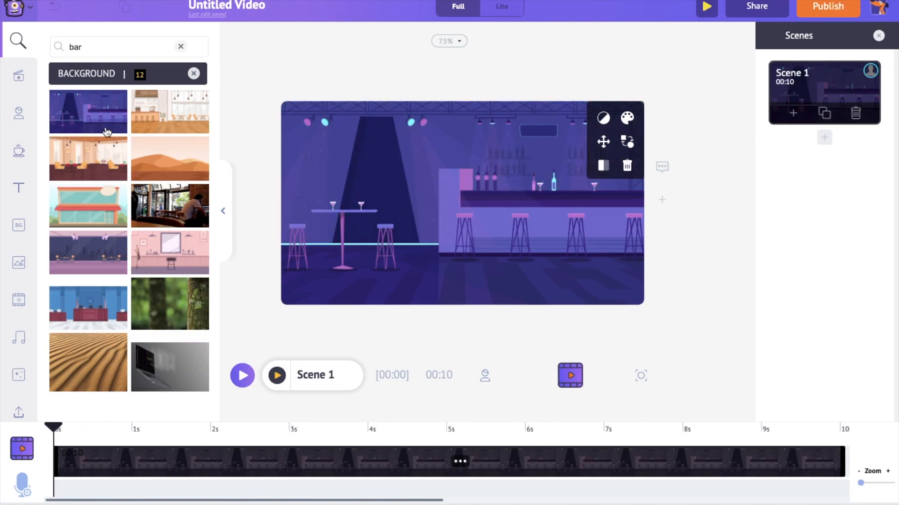
Go to My Characters in the Characters panel and choose Create Your Own
{"action": "left_click", "coordinate": [18, 112]}
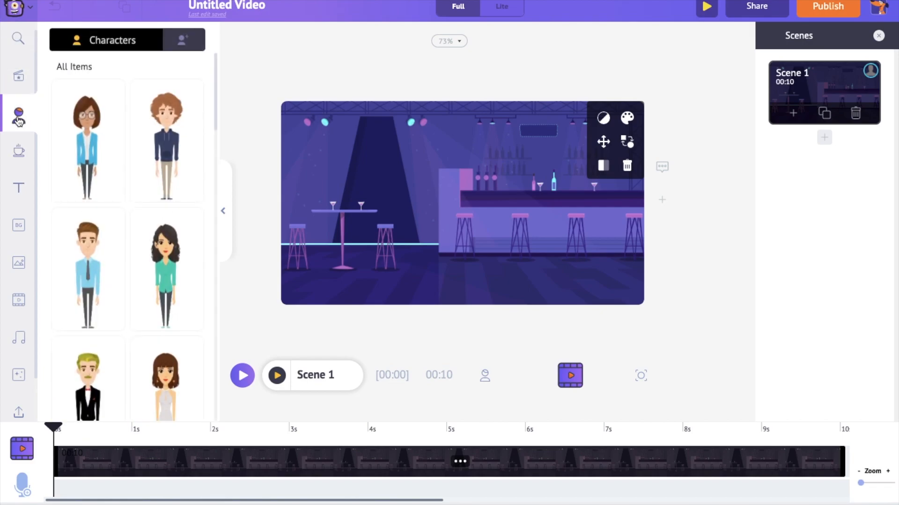
{"action": "scroll", "scroll_direction": "down", "scroll_amount": 3}
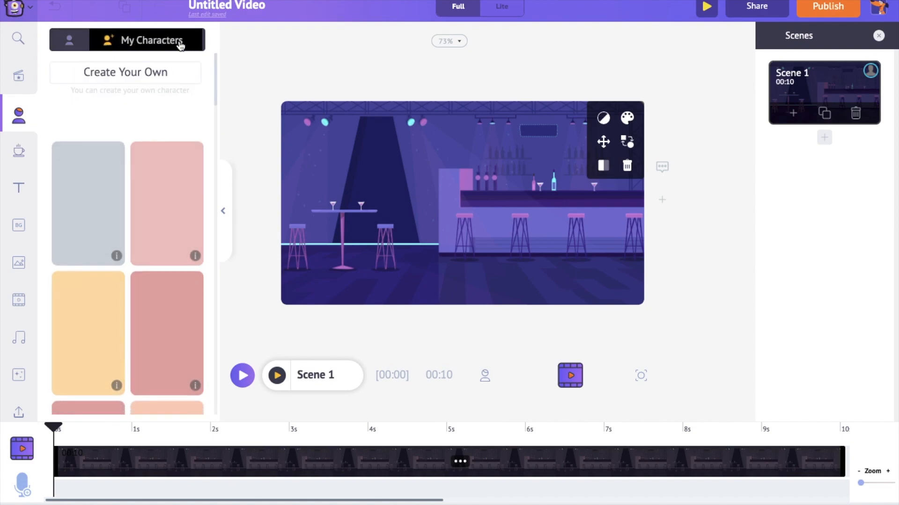
{"action": "left_click", "coordinate": [125, 72]}
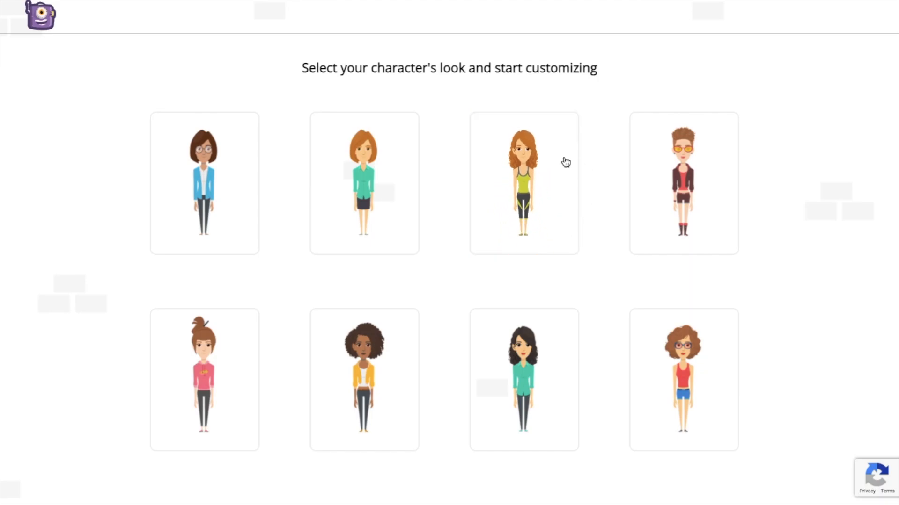
Build a dark curly-haired woman in a navy gown and save her
{"action": "left_click", "coordinate": [523, 379]}
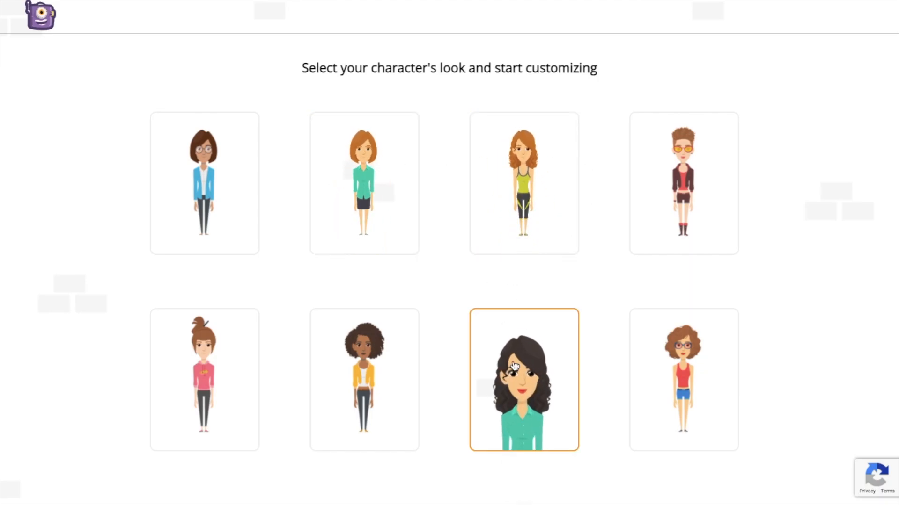
{"action": "left_click", "coordinate": [523, 380]}
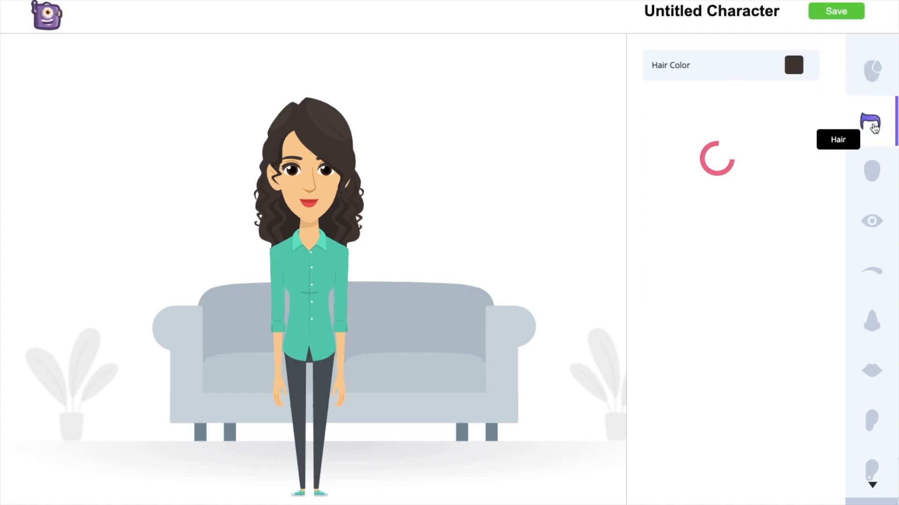
{"action": "left_click", "coordinate": [870, 122]}
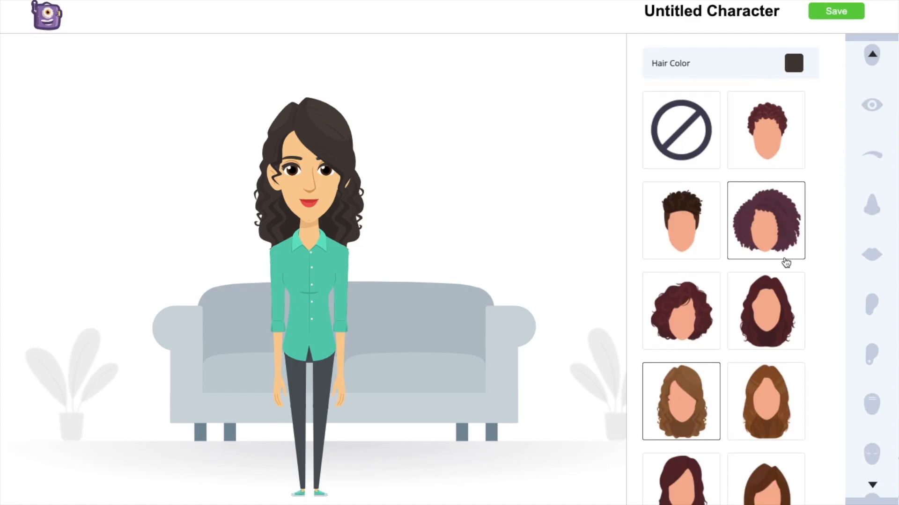
{"action": "left_click", "coordinate": [870, 258]}
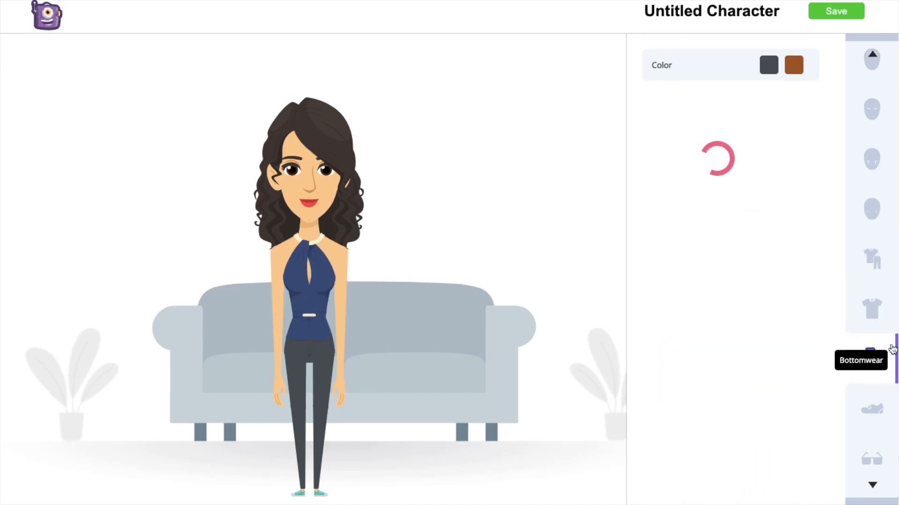
{"action": "left_click", "coordinate": [834, 10]}
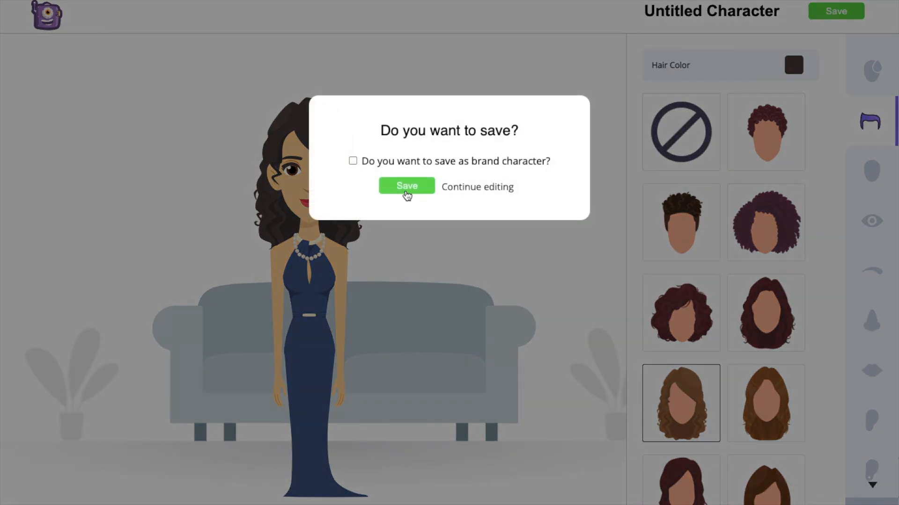
{"action": "left_click", "coordinate": [405, 186]}
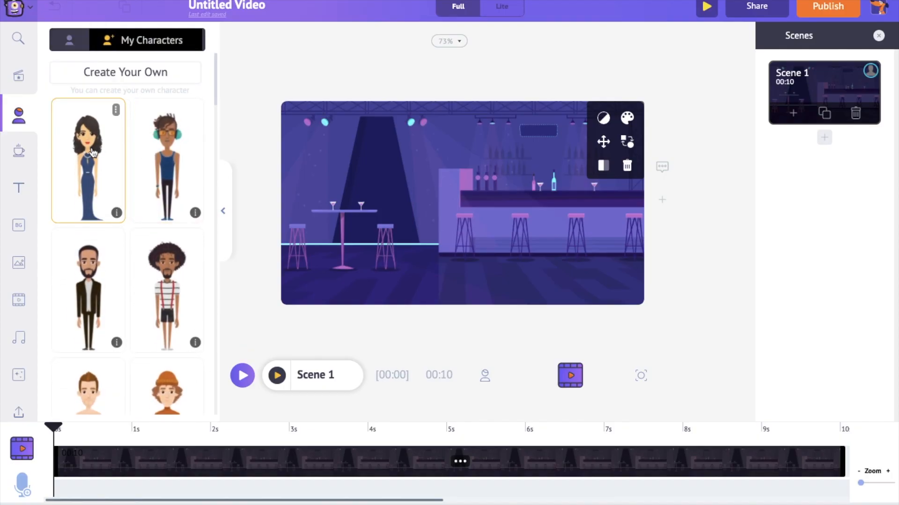
{"action": "mouse_move", "coordinate": [102, 165]}
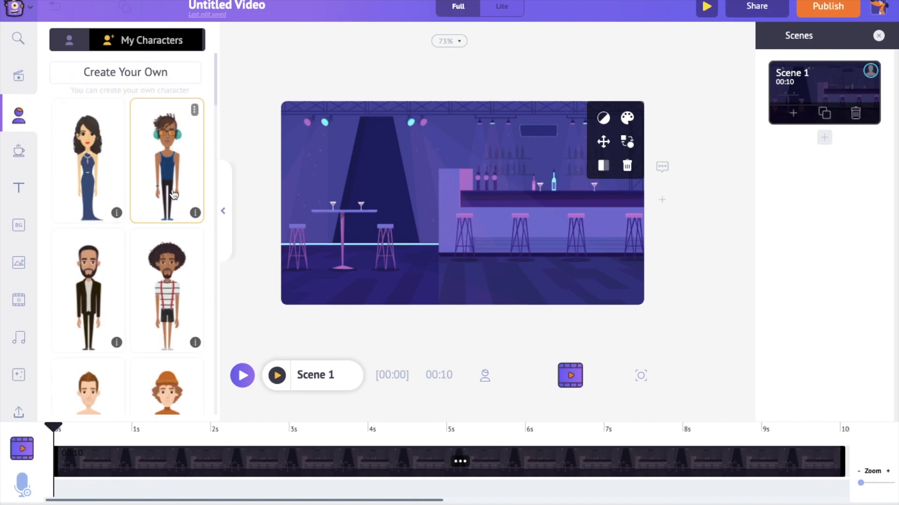
Add the brunette woman in the white gown to the bar and preview the scene
{"action": "left_click", "coordinate": [105, 40]}
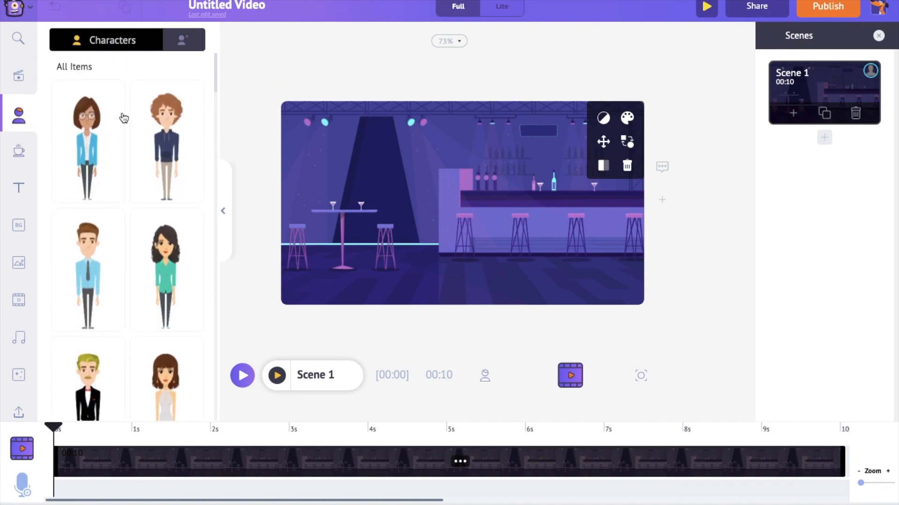
{"action": "left_click", "coordinate": [166, 381]}
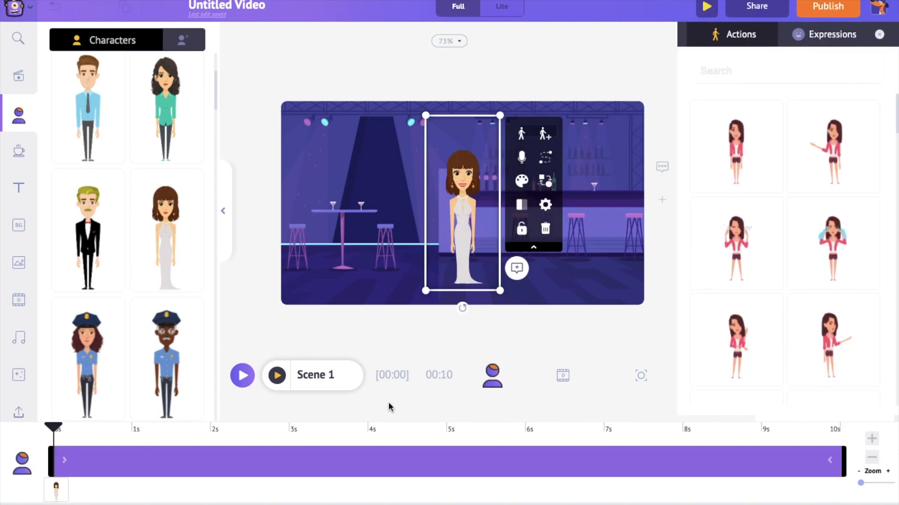
{"action": "mouse_move", "coordinate": [476, 458]}
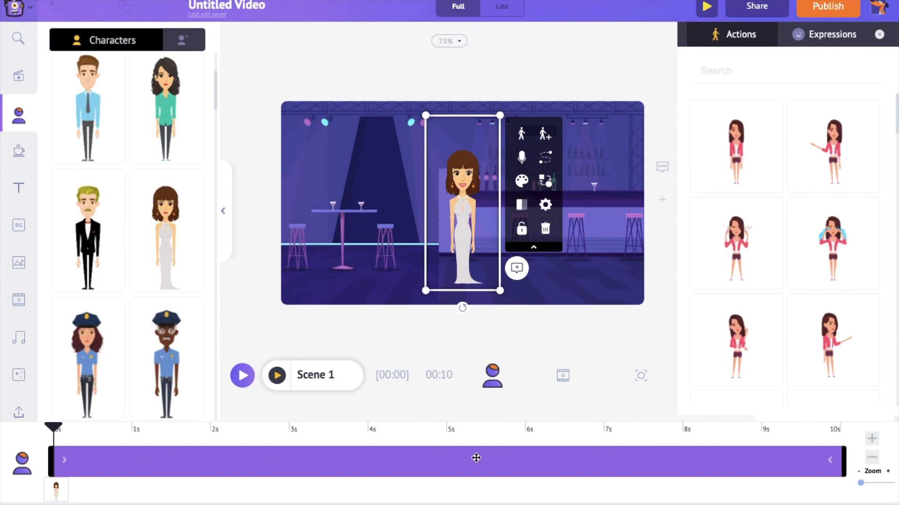
{"action": "mouse_move", "coordinate": [594, 459]}
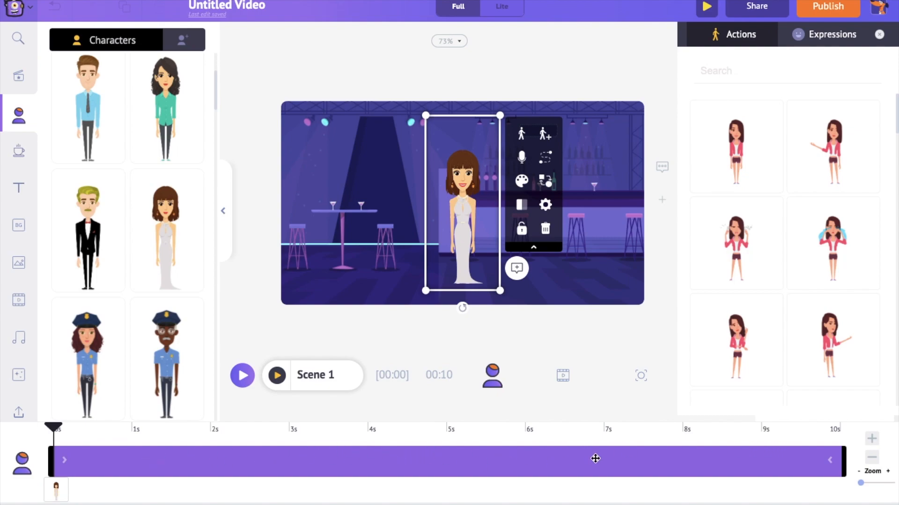
{"action": "mouse_move", "coordinate": [449, 463]}
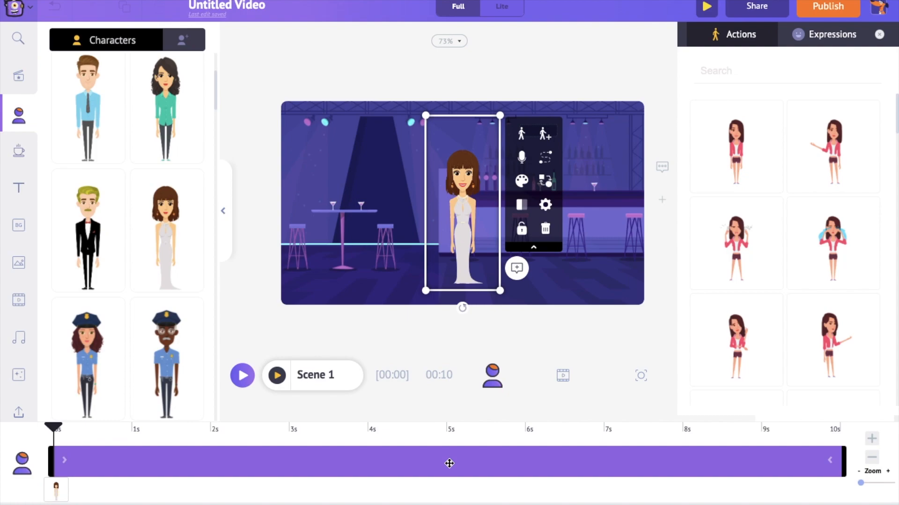
{"action": "mouse_move", "coordinate": [410, 464]}
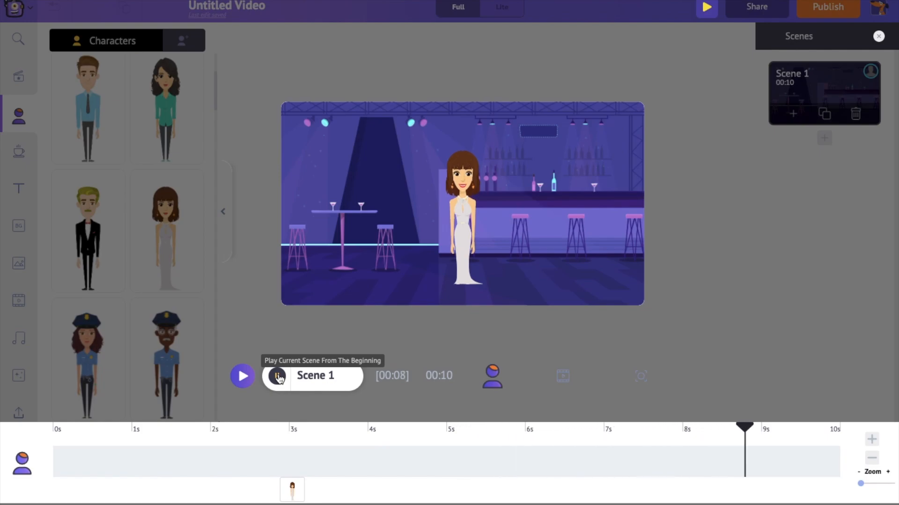
{"action": "left_click", "coordinate": [277, 376]}
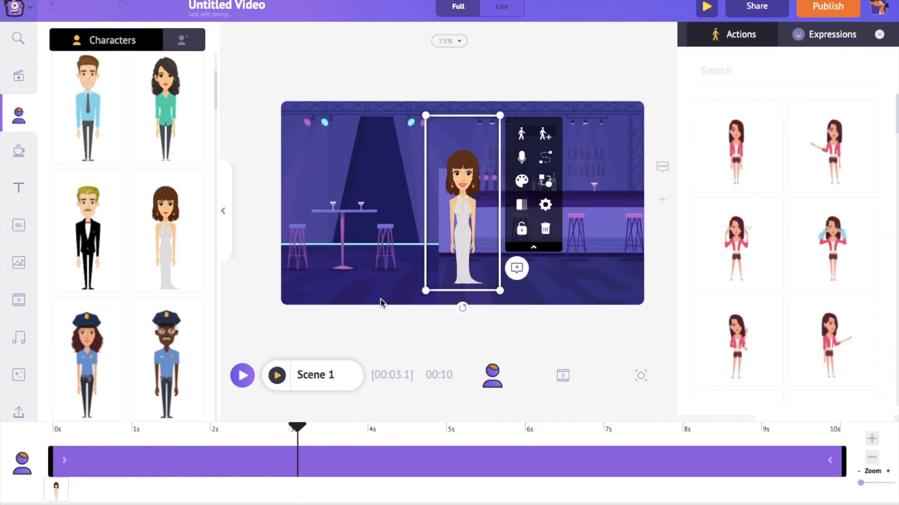
{"action": "mouse_move", "coordinate": [649, 111]}
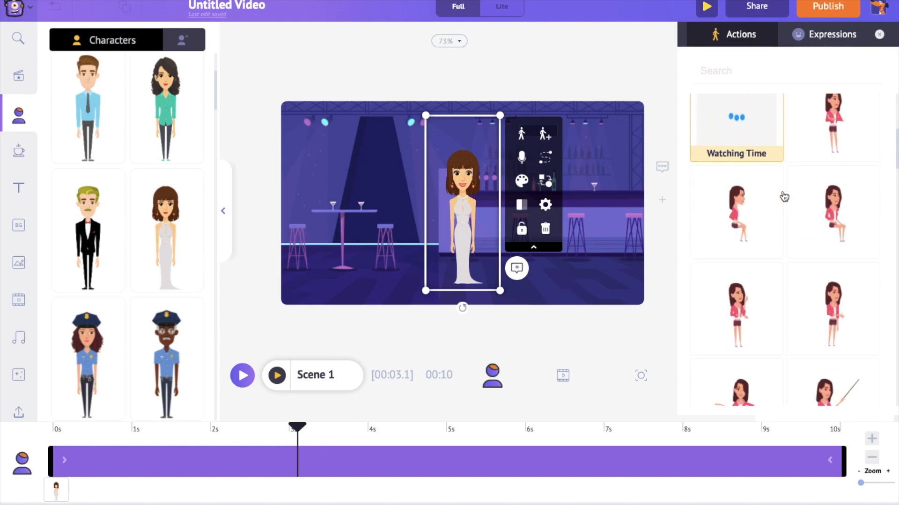
Give the woman the Relaxing Wine action and position her by the tall table
{"action": "scroll", "scroll_direction": "down", "scroll_amount": 3}
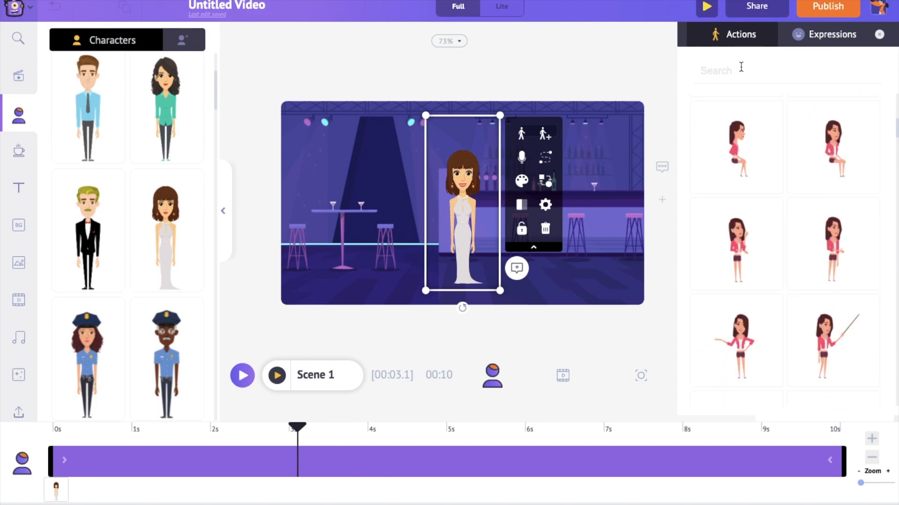
{"action": "type", "text": "wine"}
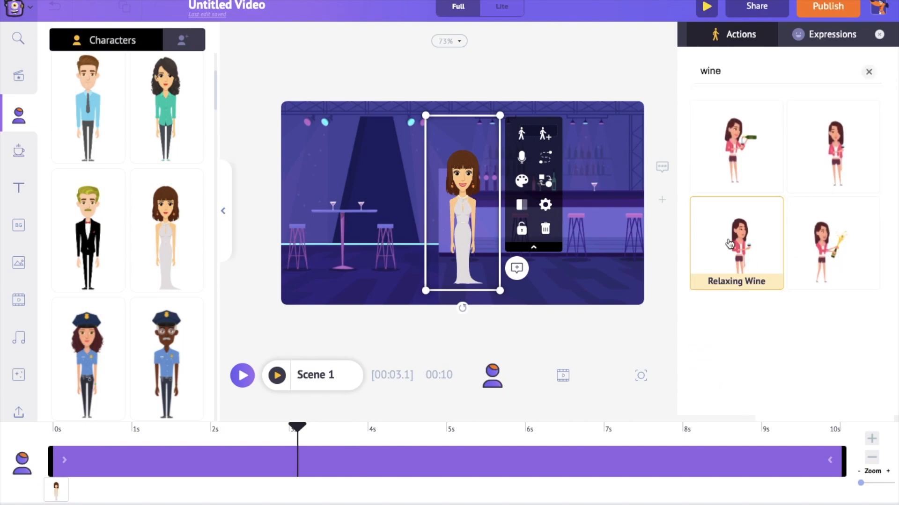
{"action": "left_click", "coordinate": [736, 243]}
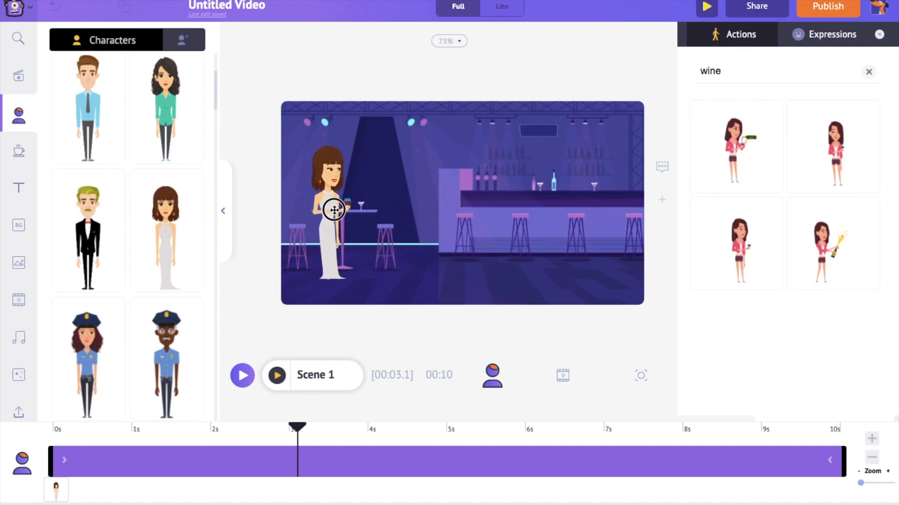
{"action": "left_click", "coordinate": [333, 209]}
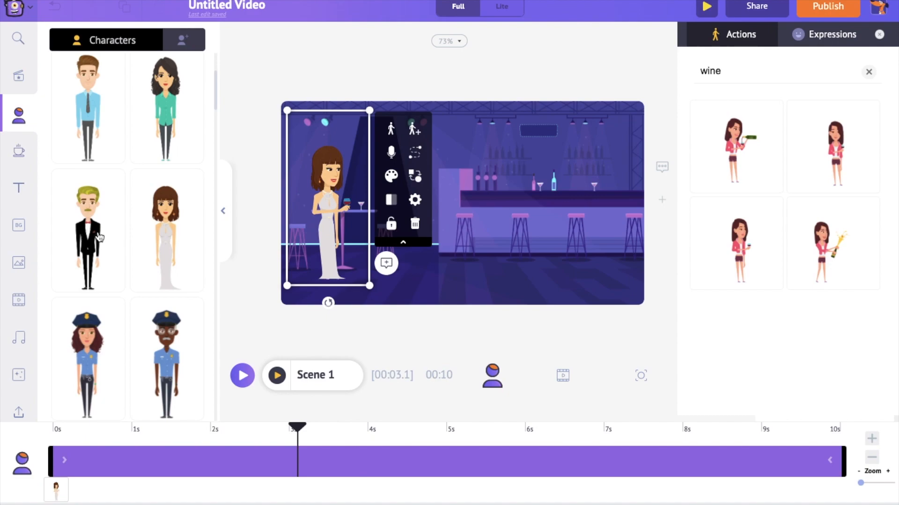
Add the tuxedo man with the Standing Standartise pose beside the woman
{"action": "type", "text": "sta"}
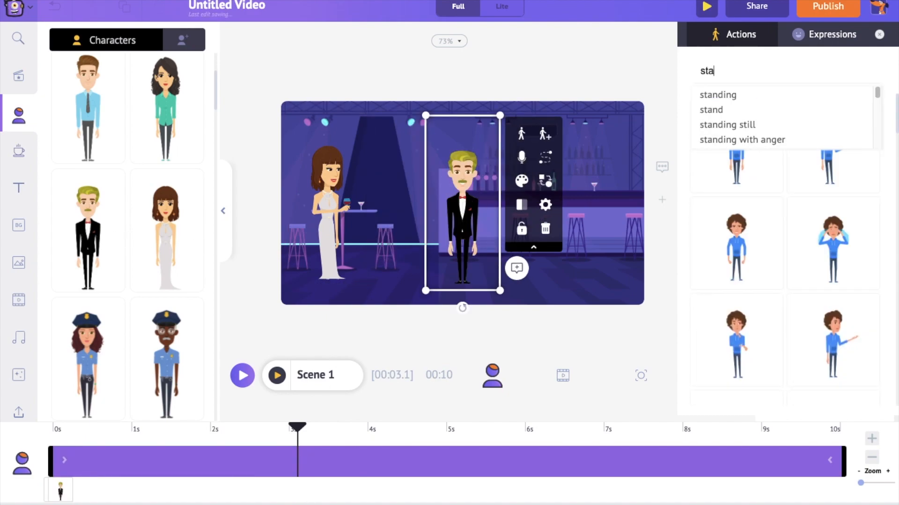
{"action": "left_click", "coordinate": [717, 94]}
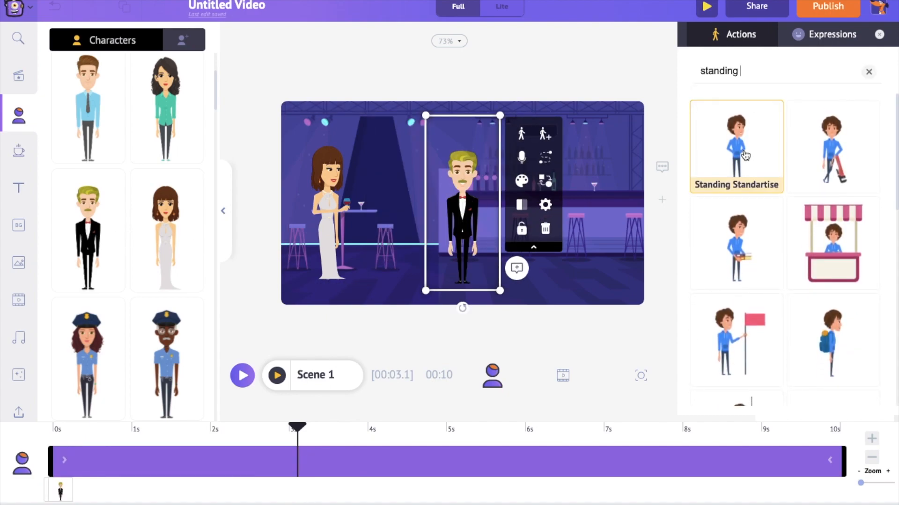
{"action": "left_click", "coordinate": [735, 145]}
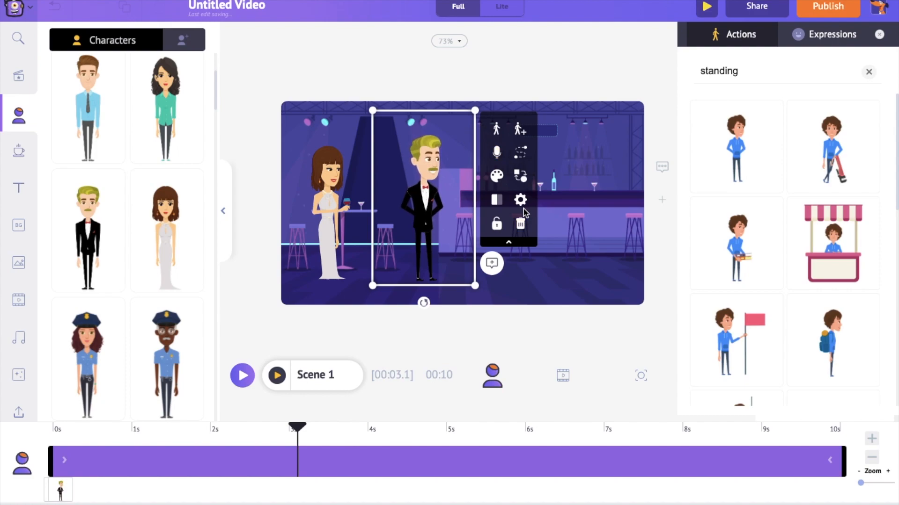
{"action": "mouse_move", "coordinate": [495, 199]}
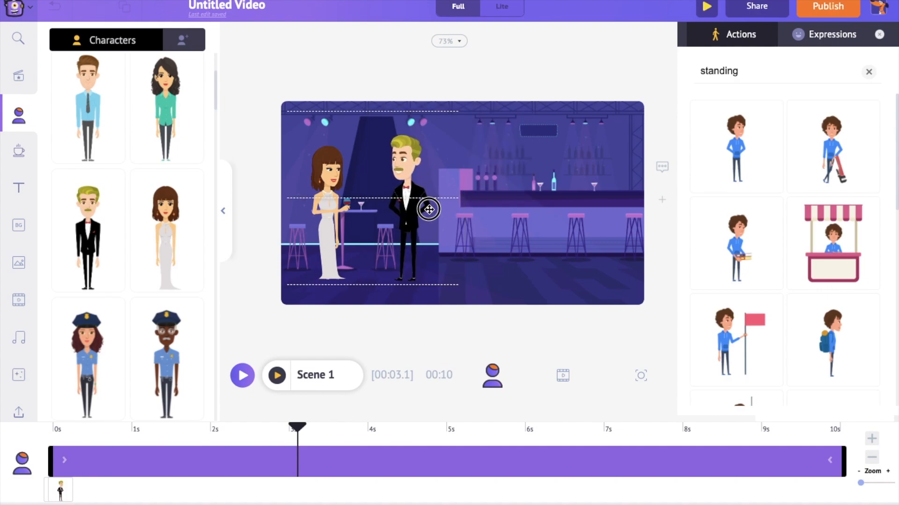
{"action": "left_click", "coordinate": [405, 207]}
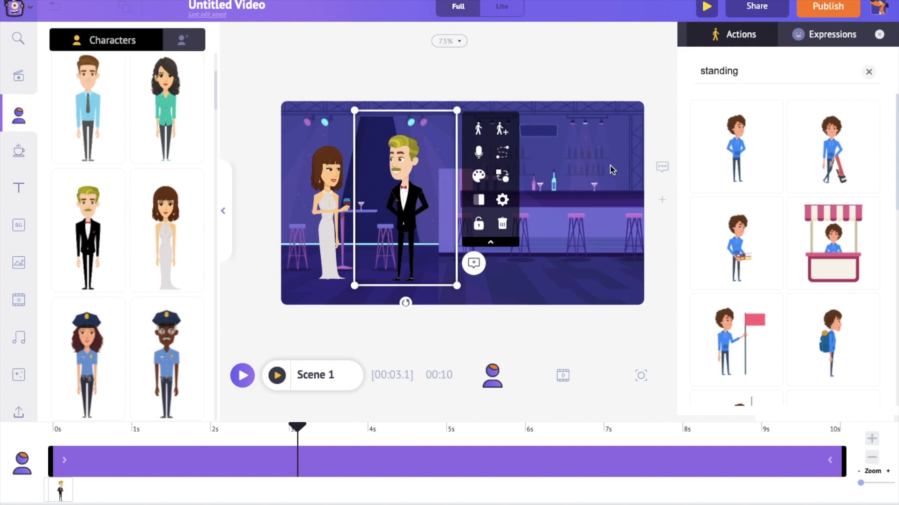
{"action": "left_click", "coordinate": [868, 71]}
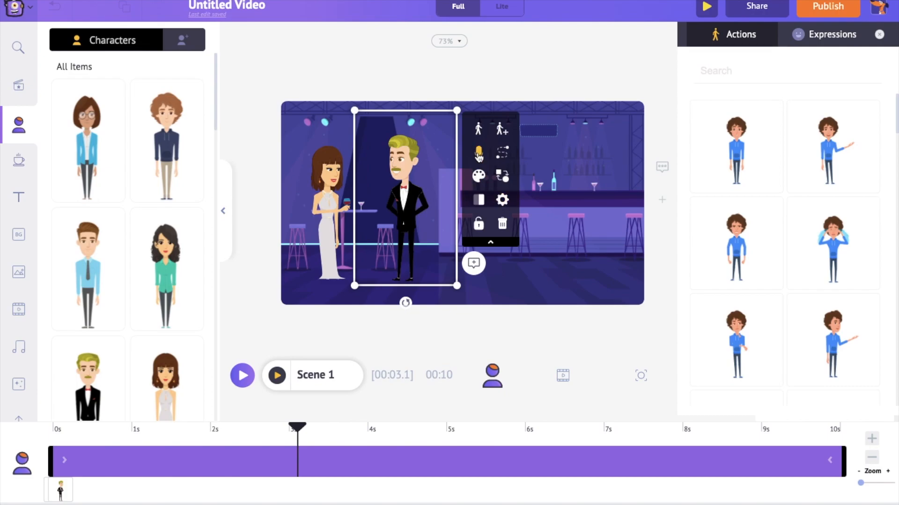
Try recording a brief voice line for the man, then stop without keeping it
{"action": "left_click", "coordinate": [478, 152]}
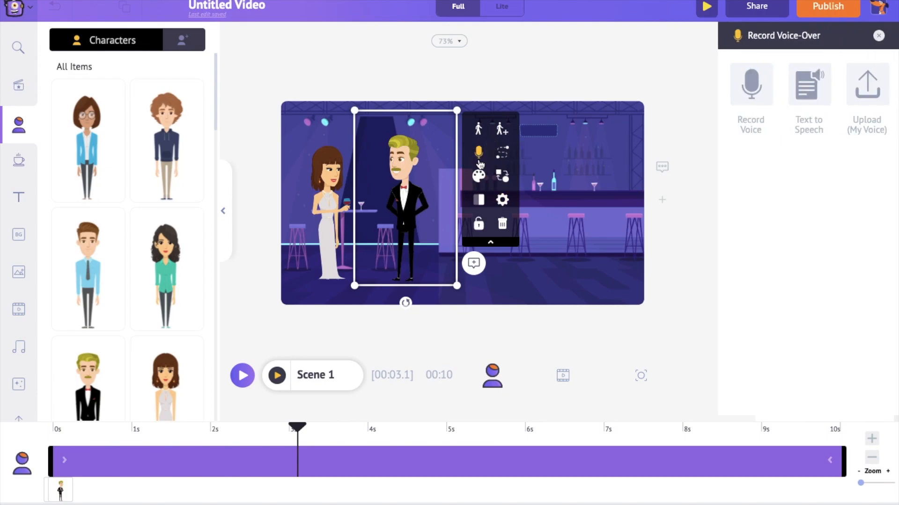
{"action": "left_click", "coordinate": [751, 84]}
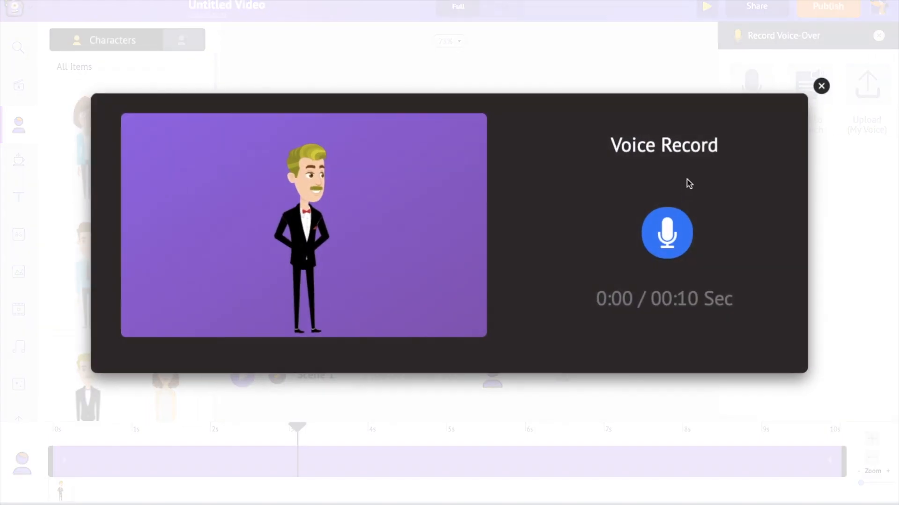
{"action": "left_click", "coordinate": [666, 233]}
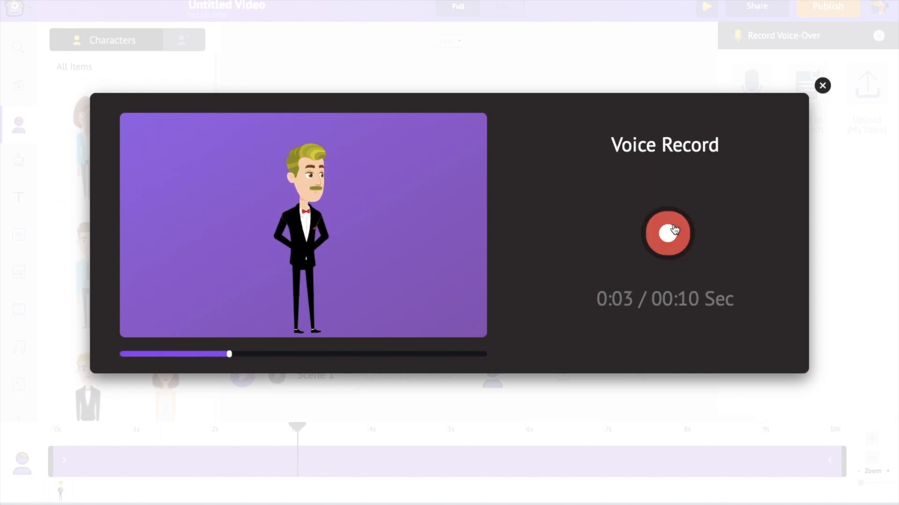
{"action": "left_click", "coordinate": [822, 85]}
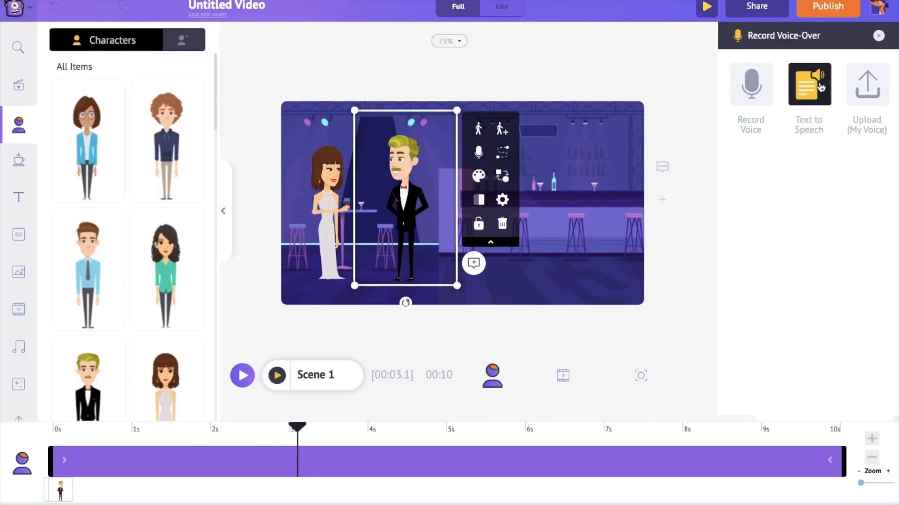
Try uploading a lip-sync audio file, cancelling the file dialog
{"action": "left_click", "coordinate": [809, 84]}
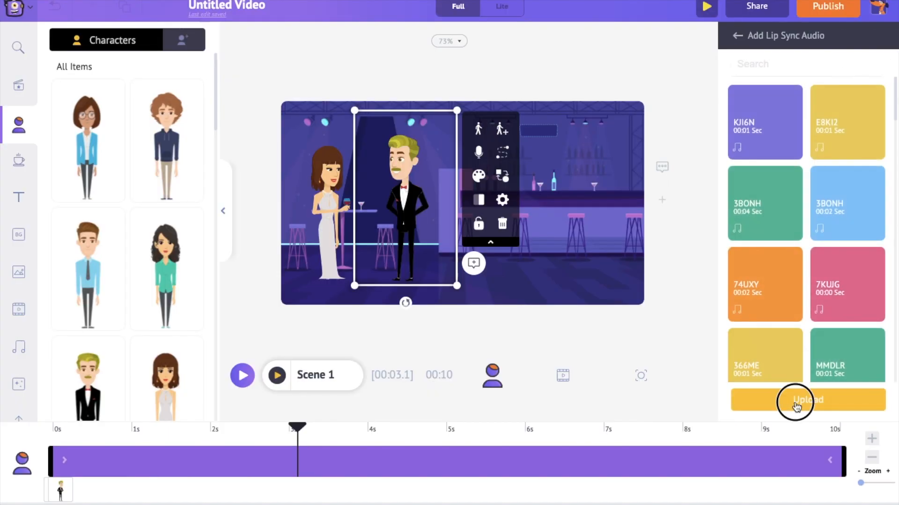
{"action": "left_click", "coordinate": [807, 400]}
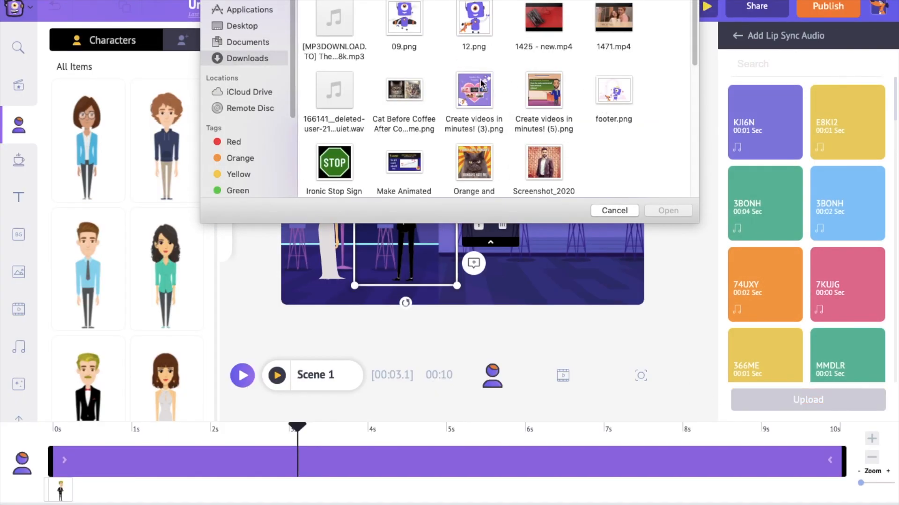
{"action": "left_click", "coordinate": [613, 210]}
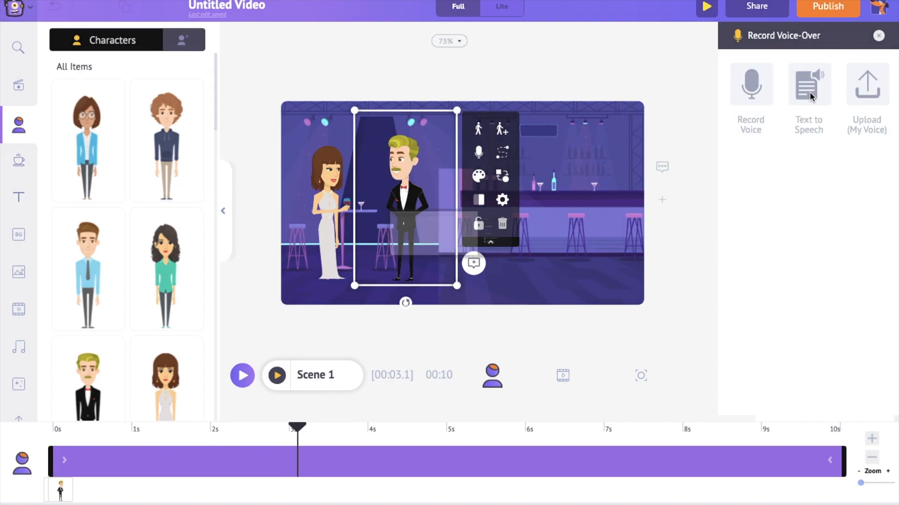
Enter 'Would you like to dance with me?!' as text-to-speech, choose a voice and preview it
{"action": "left_click", "coordinate": [808, 84]}
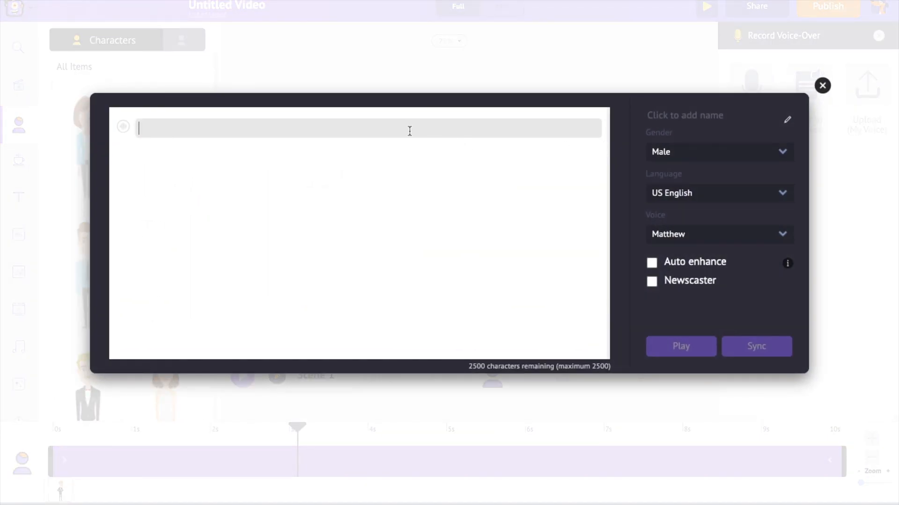
{"action": "type", "text": "Would you like to danc"}
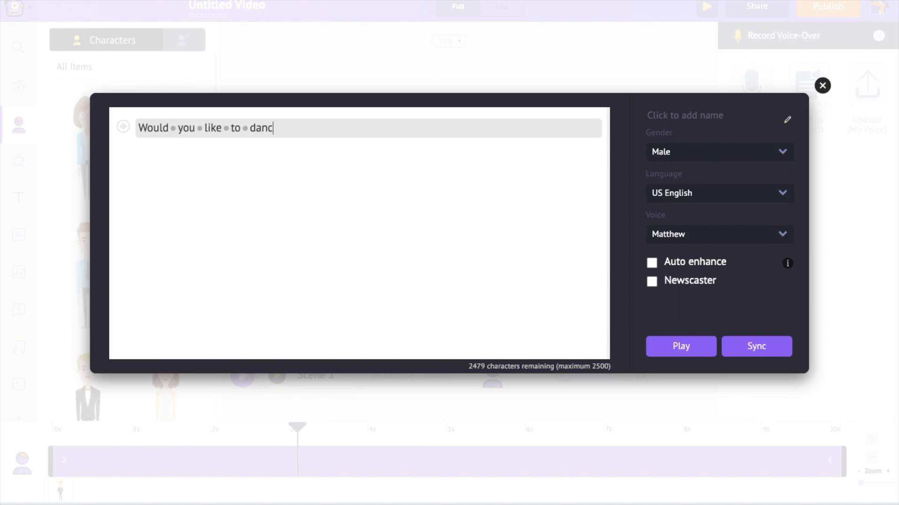
{"action": "type", "text": "e with me?!"}
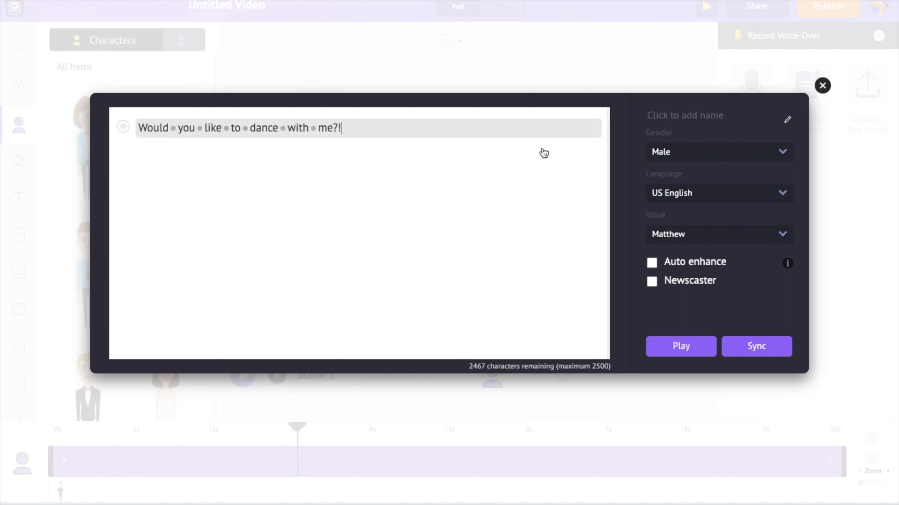
{"action": "left_click", "coordinate": [718, 193]}
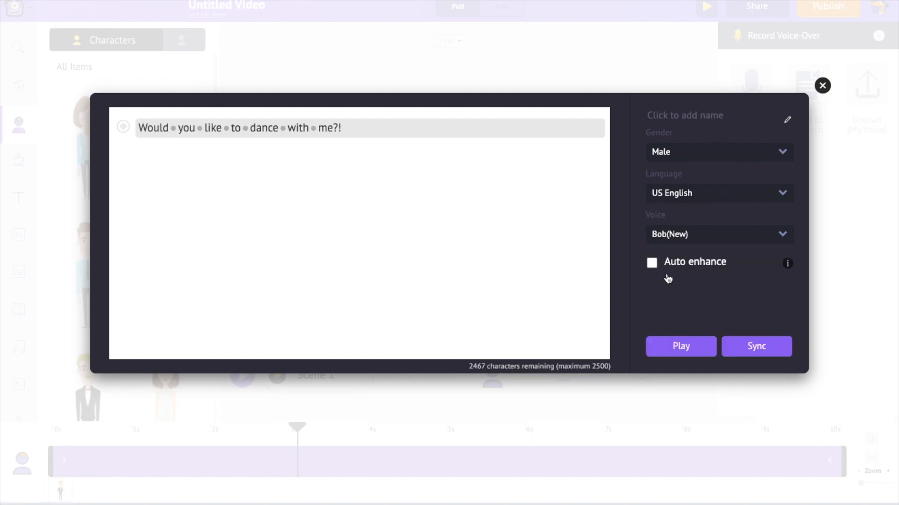
{"action": "left_click", "coordinate": [680, 346]}
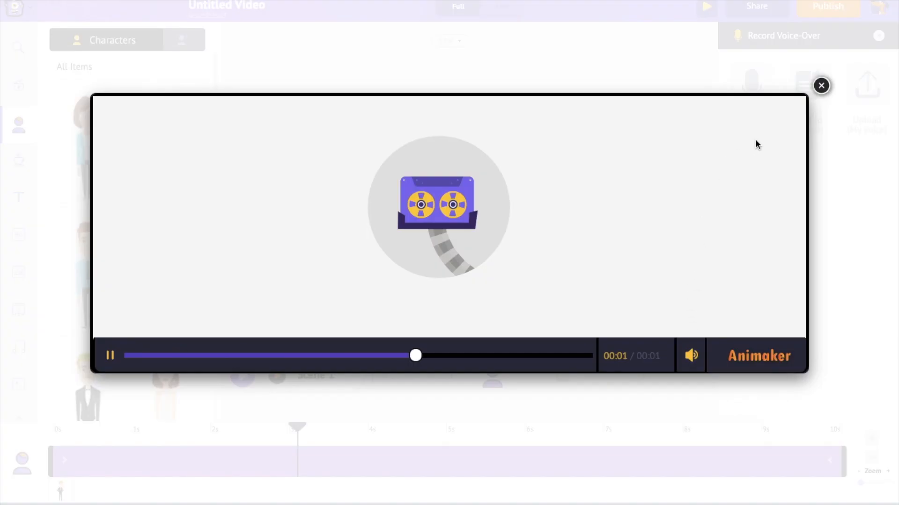
{"action": "left_click", "coordinate": [111, 356]}
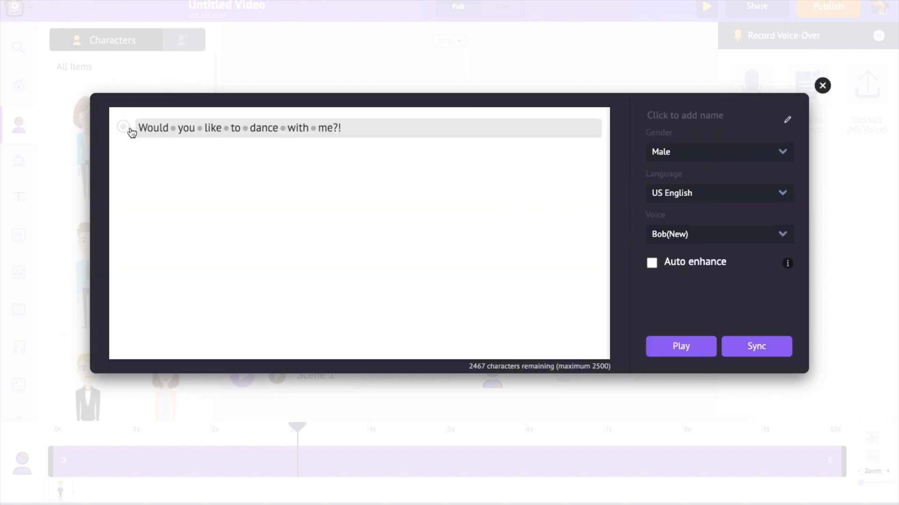
Review pitch settings, enable Auto enhance, preview again and sync the line
{"action": "left_click", "coordinate": [123, 127]}
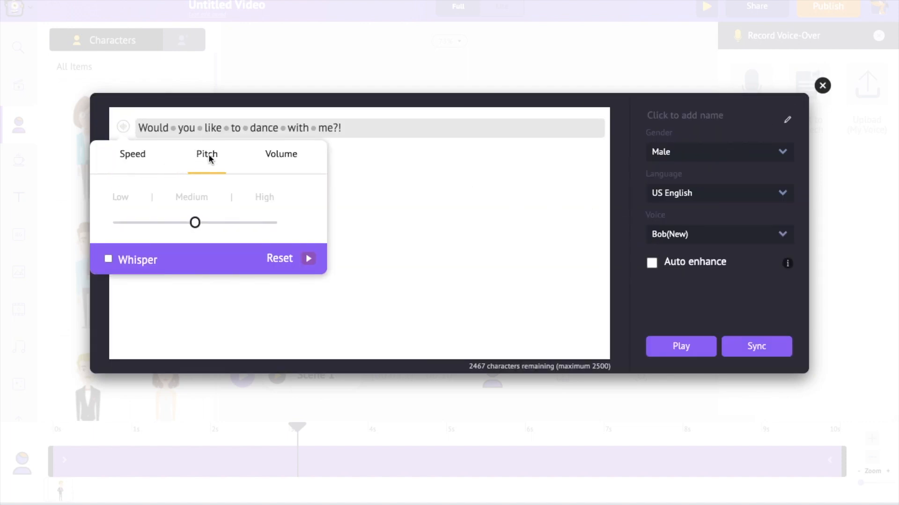
{"action": "left_click", "coordinate": [337, 159]}
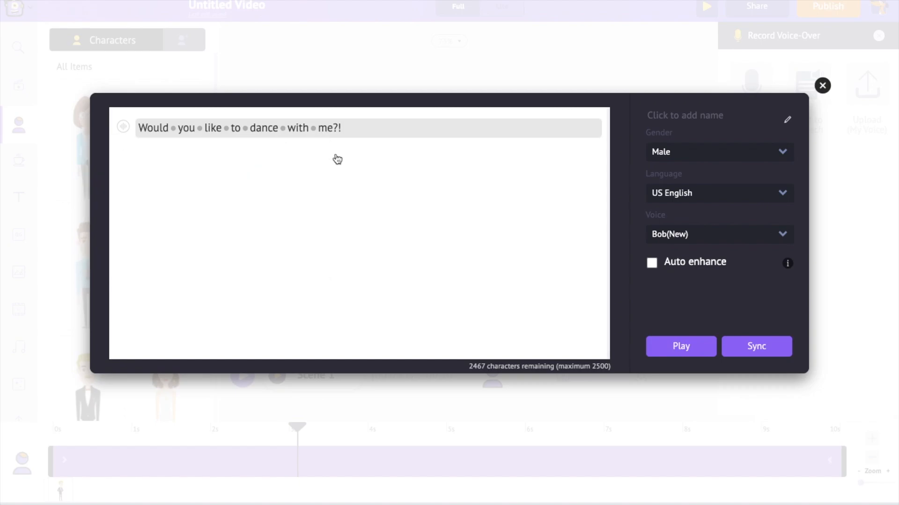
{"action": "left_click", "coordinate": [246, 128]}
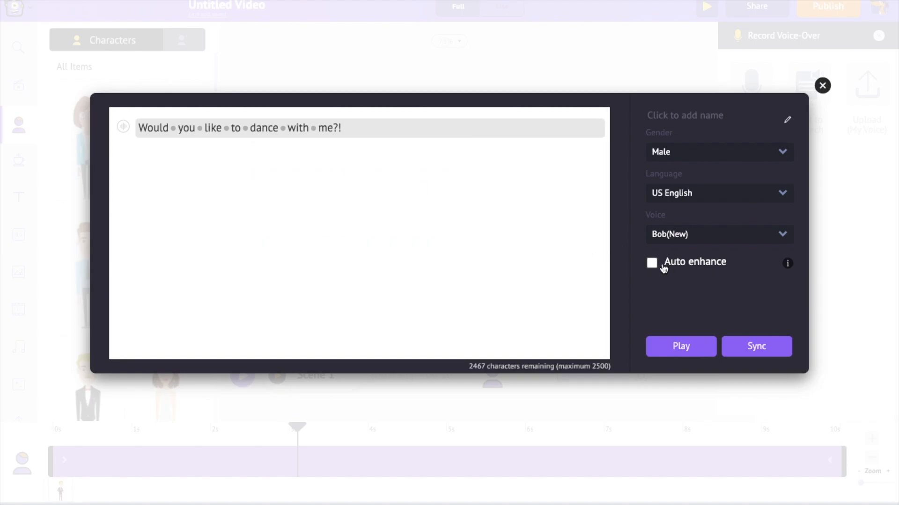
{"action": "left_click", "coordinate": [651, 263]}
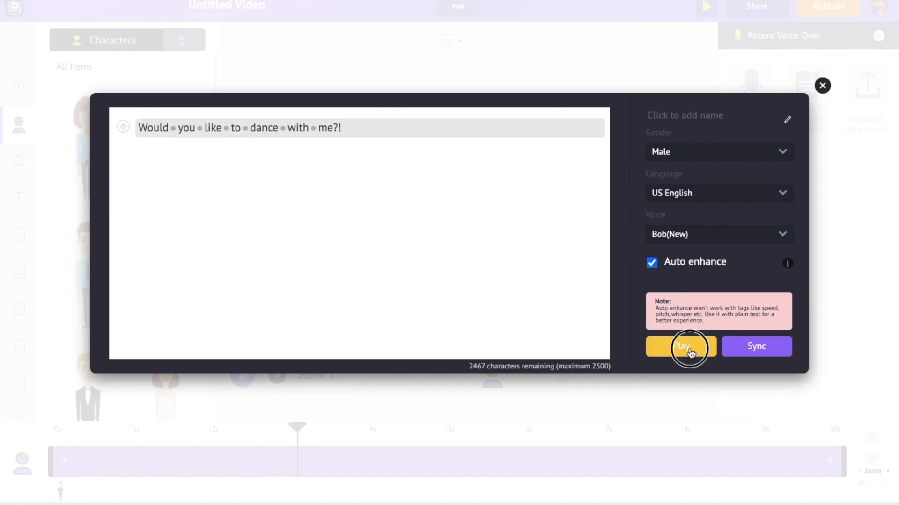
{"action": "left_click", "coordinate": [680, 346]}
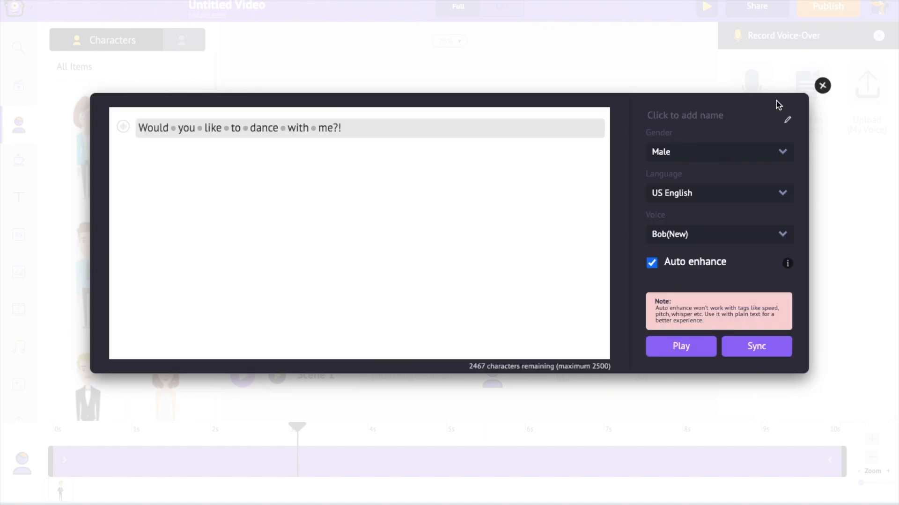
{"action": "left_click", "coordinate": [755, 347]}
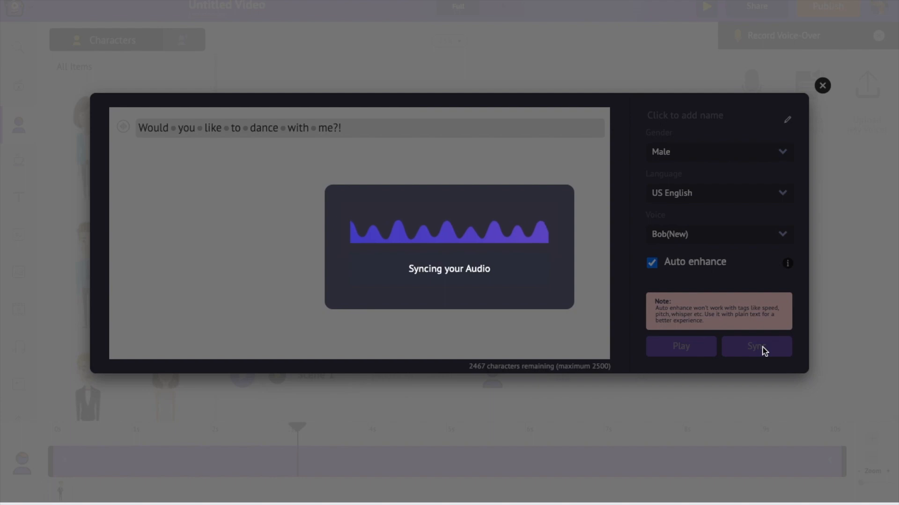
{"action": "left_click", "coordinate": [755, 347]}
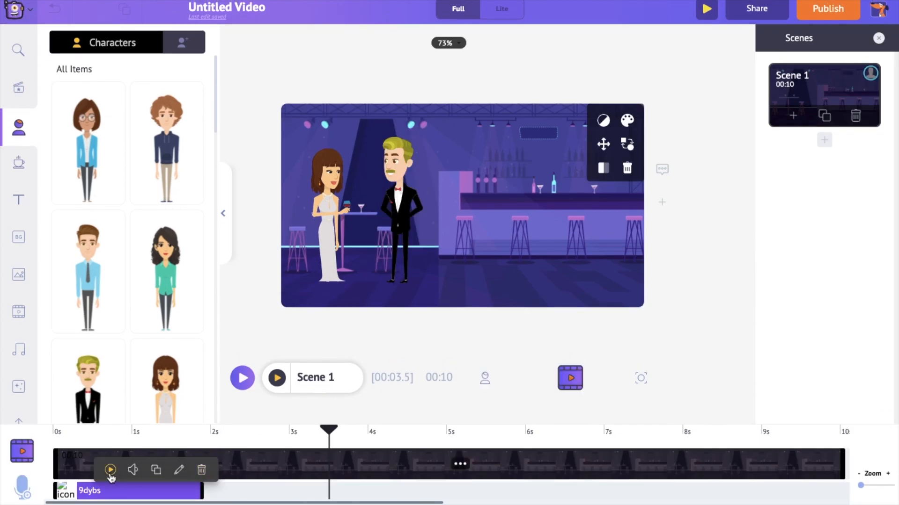
{"action": "mouse_move", "coordinate": [156, 470]}
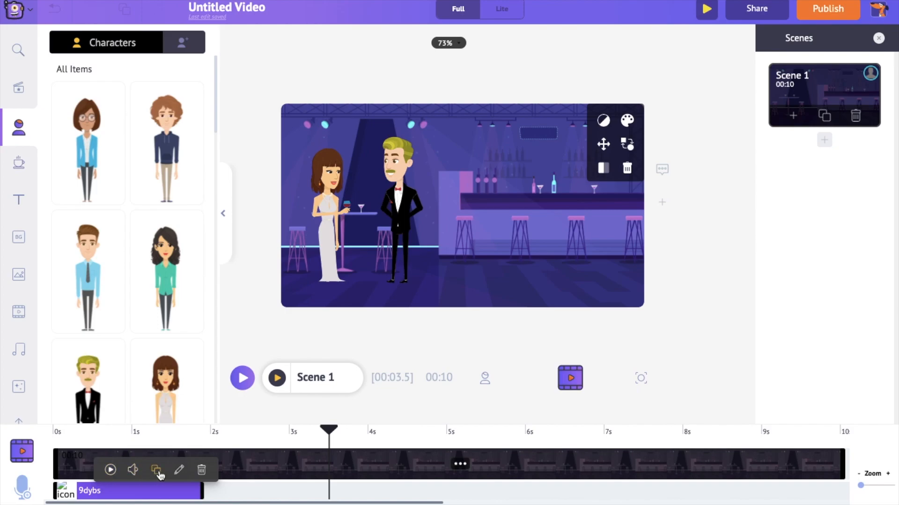
{"action": "mouse_move", "coordinate": [201, 470]}
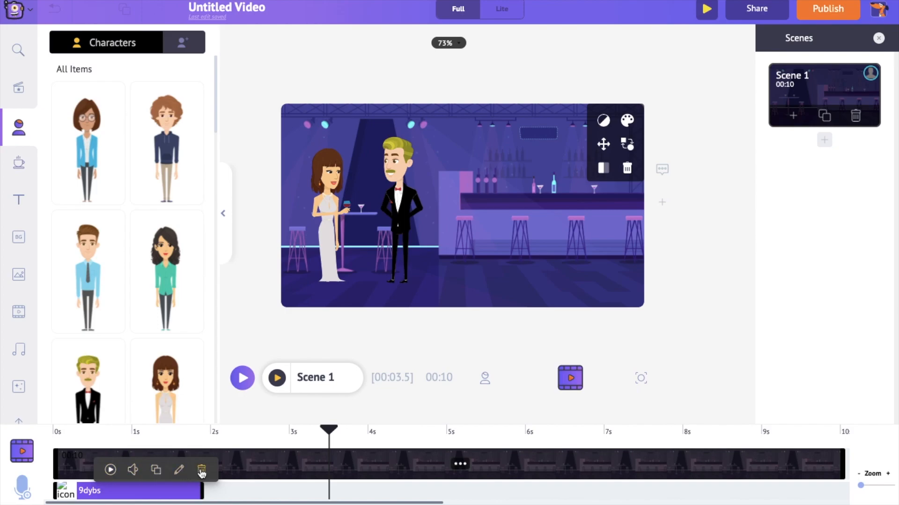
Start a new text-to-speech line for the next dialogue line
{"action": "left_click", "coordinate": [324, 201]}
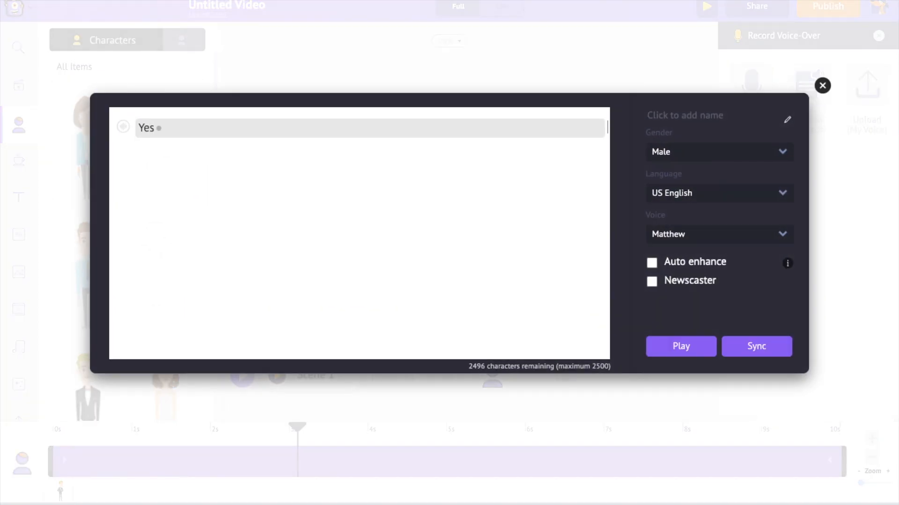
Enter 'Yes I would love to!', choose female voice Elizabeth(New), and sync it
{"action": "type", "text": "I would love t"}
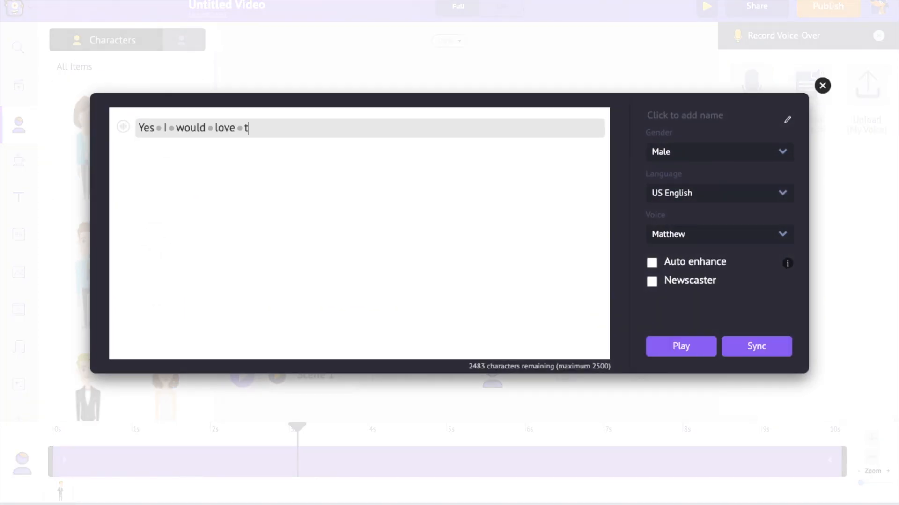
{"action": "left_click", "coordinate": [718, 234]}
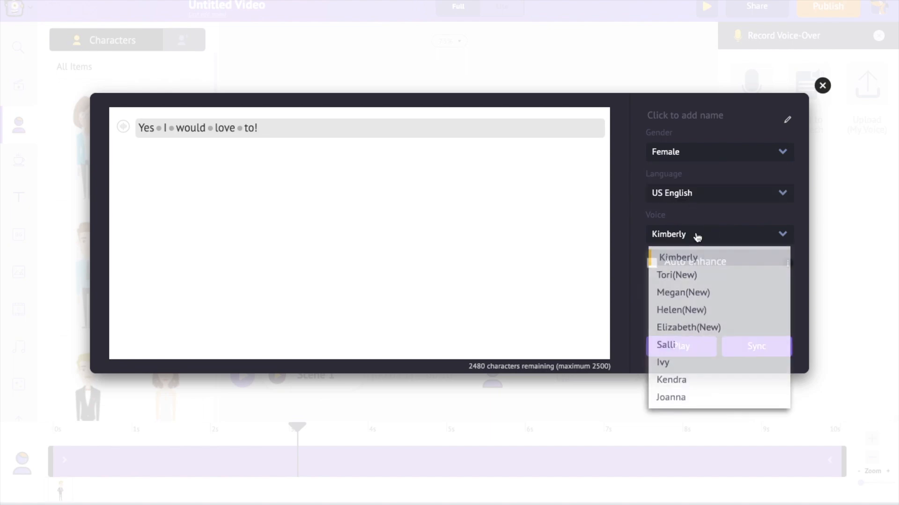
{"action": "left_click", "coordinate": [688, 327]}
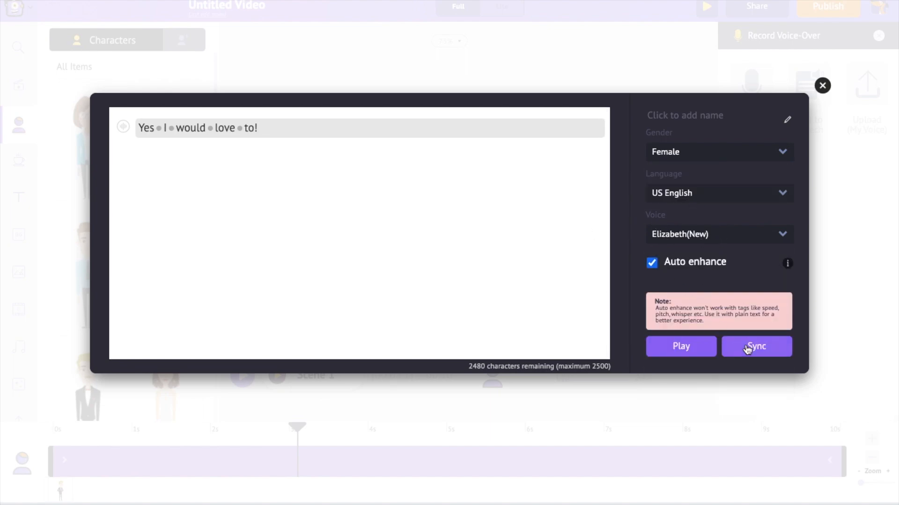
{"action": "left_click", "coordinate": [756, 346]}
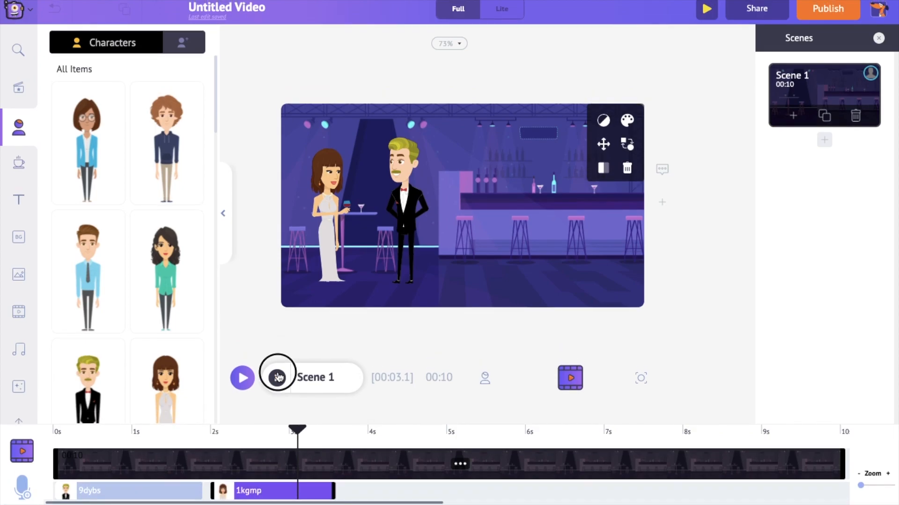
Preview Scene 1 playing the man's invitation and the woman's reply
{"action": "left_click", "coordinate": [277, 377]}
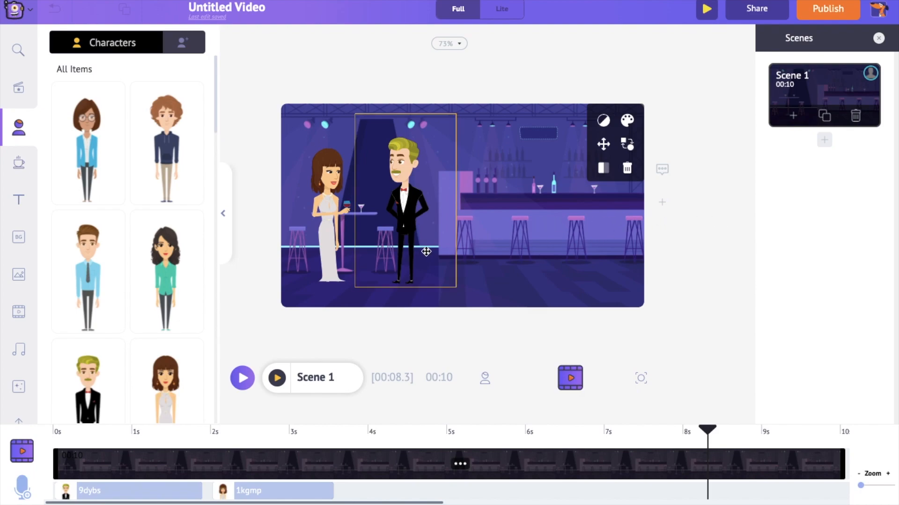
{"action": "mouse_move", "coordinate": [389, 217]}
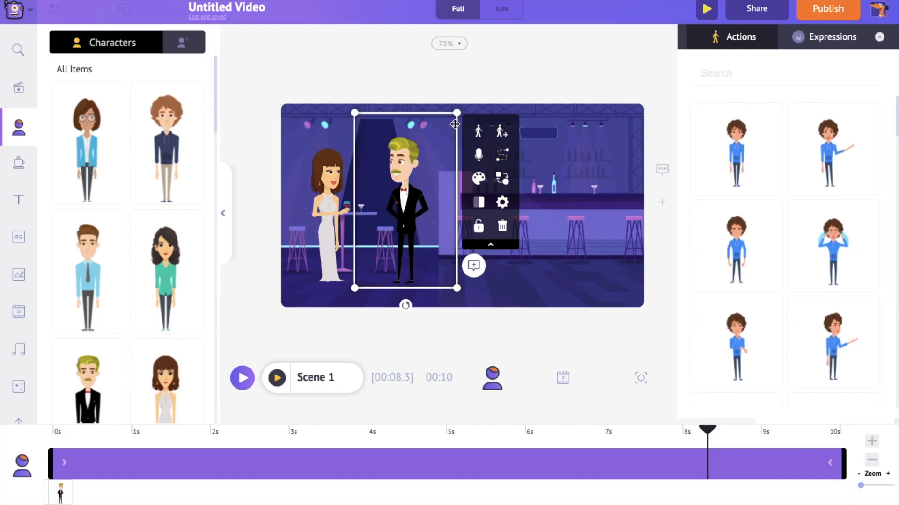
Create an action sequence for the man with a walking first step
{"action": "left_click", "coordinate": [501, 131]}
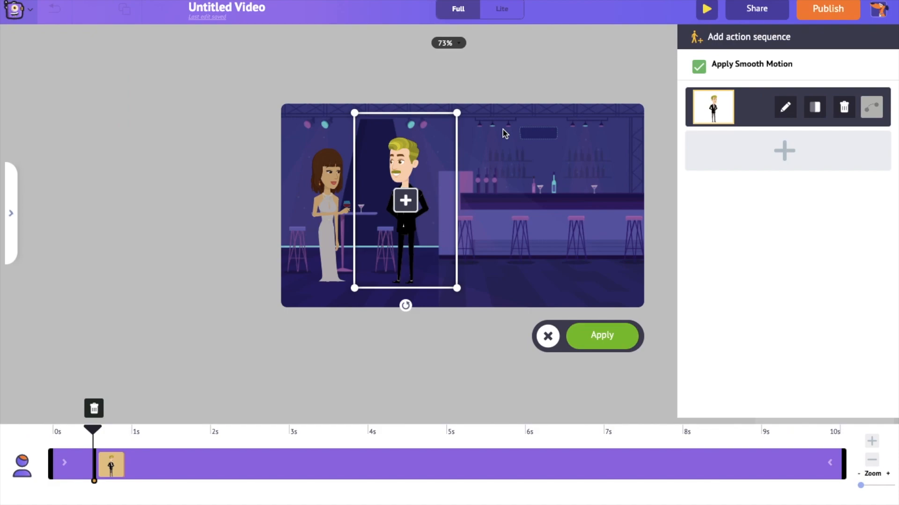
{"action": "mouse_move", "coordinate": [128, 467]}
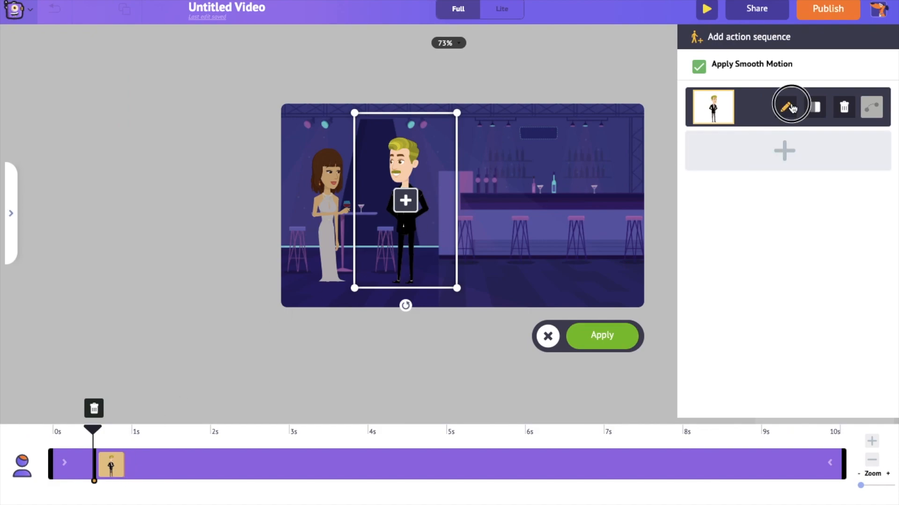
{"action": "left_click", "coordinate": [785, 106]}
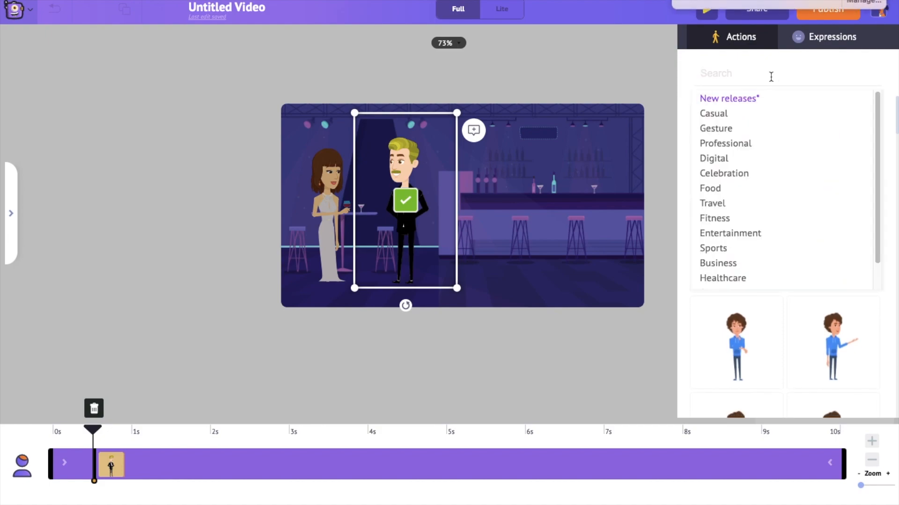
{"action": "type", "text": "walking"}
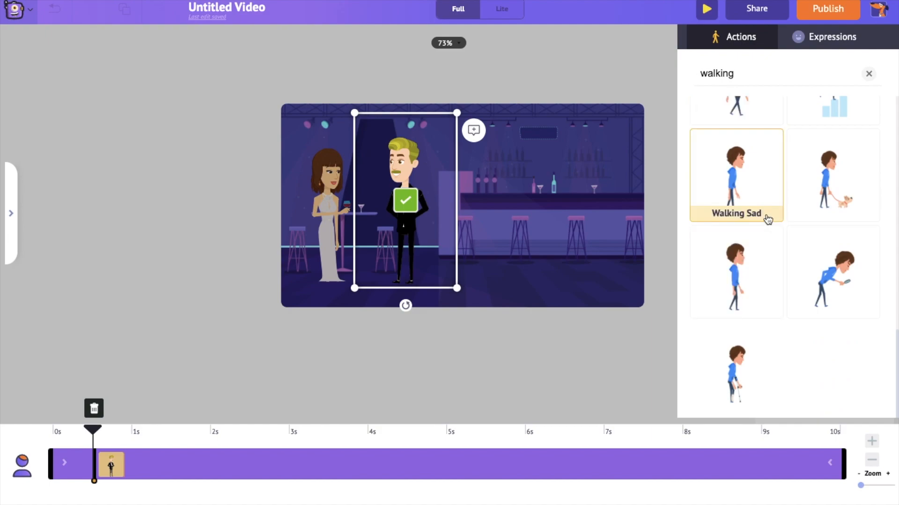
{"action": "left_click", "coordinate": [736, 174]}
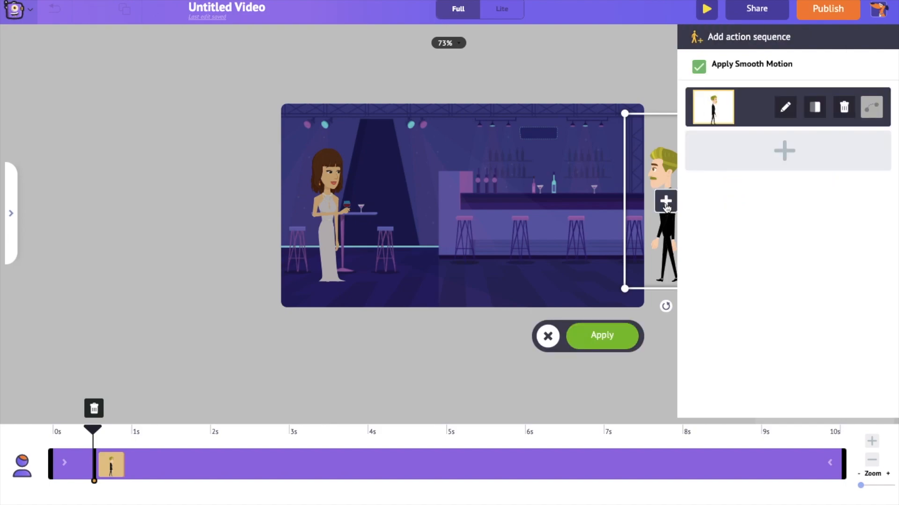
{"action": "mouse_move", "coordinate": [784, 158]}
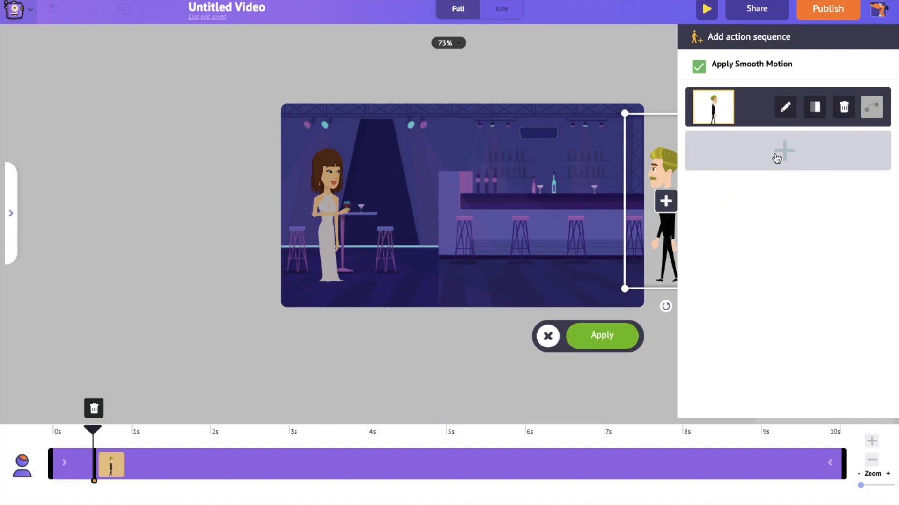
Add a second sequence step and search for a standing action
{"action": "left_click", "coordinate": [784, 151]}
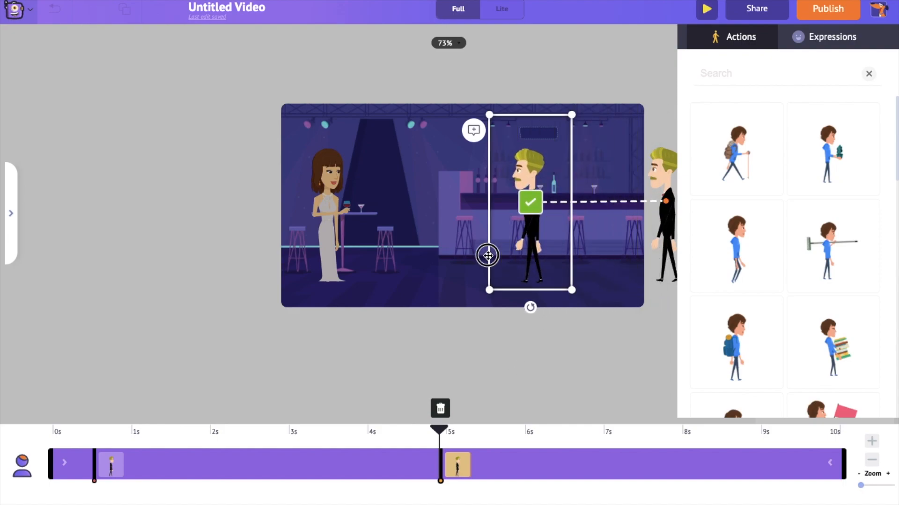
{"action": "left_click", "coordinate": [740, 73]}
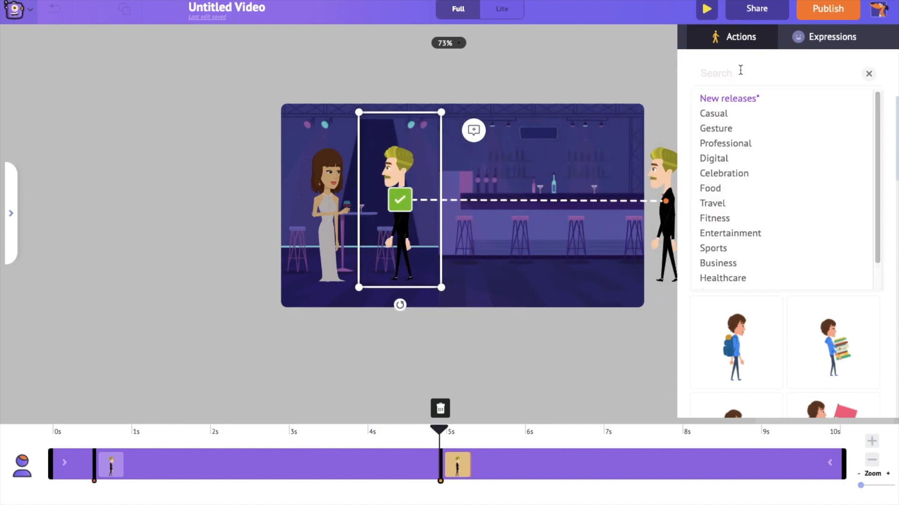
{"action": "type", "text": "standing"}
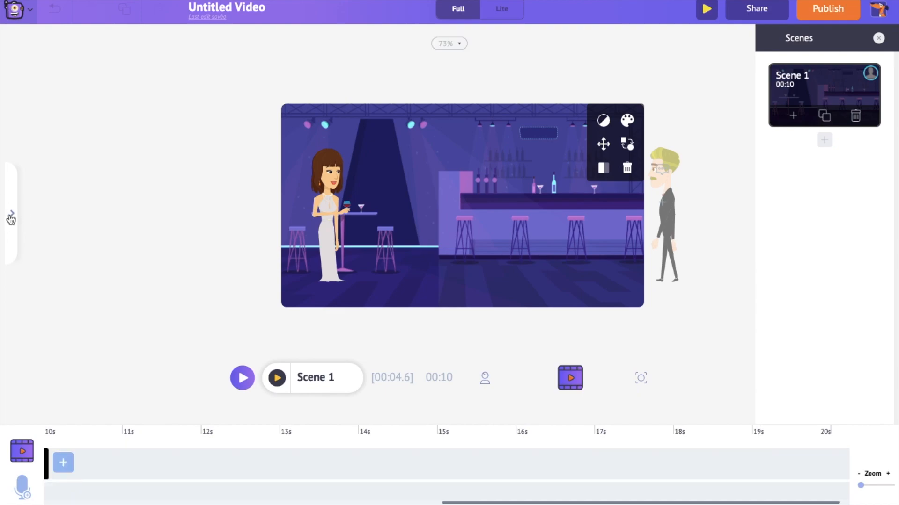
Search music for 'romantic', add The past, and lower its volume
{"action": "left_click", "coordinate": [19, 352]}
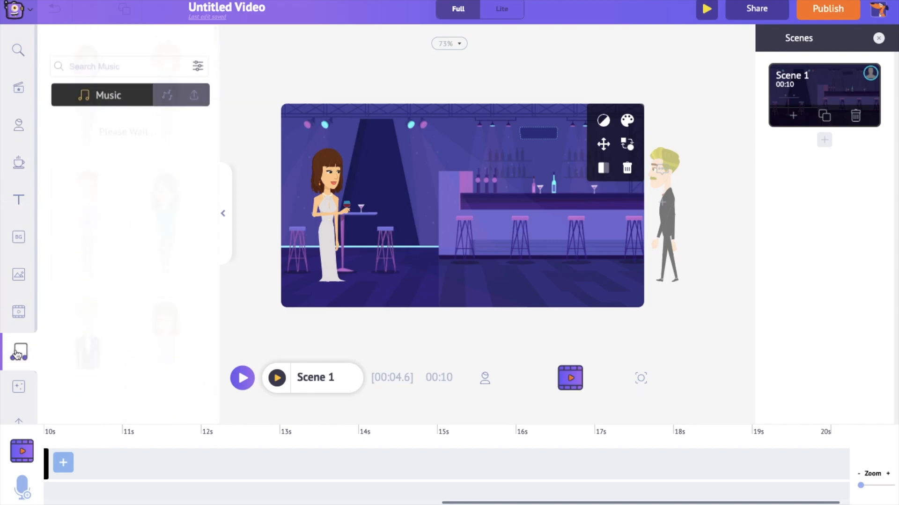
{"action": "left_click", "coordinate": [19, 352]}
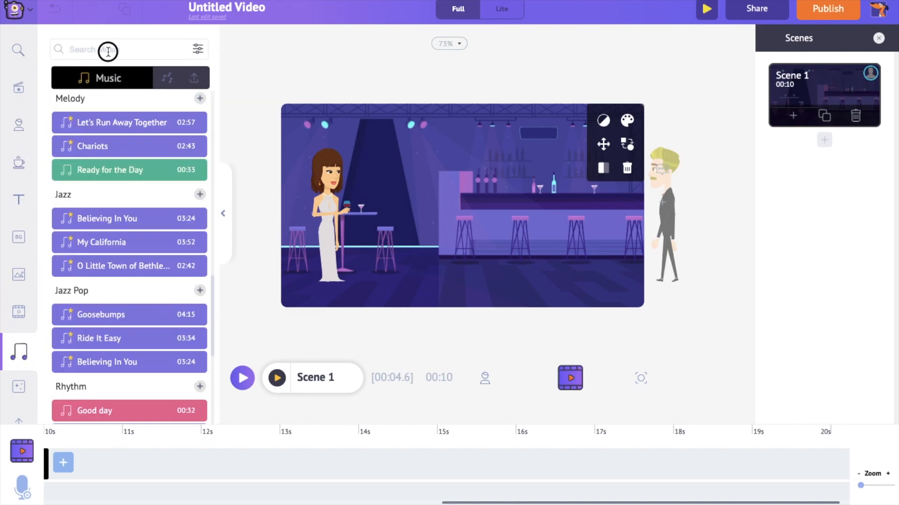
{"action": "type", "text": "romantic"}
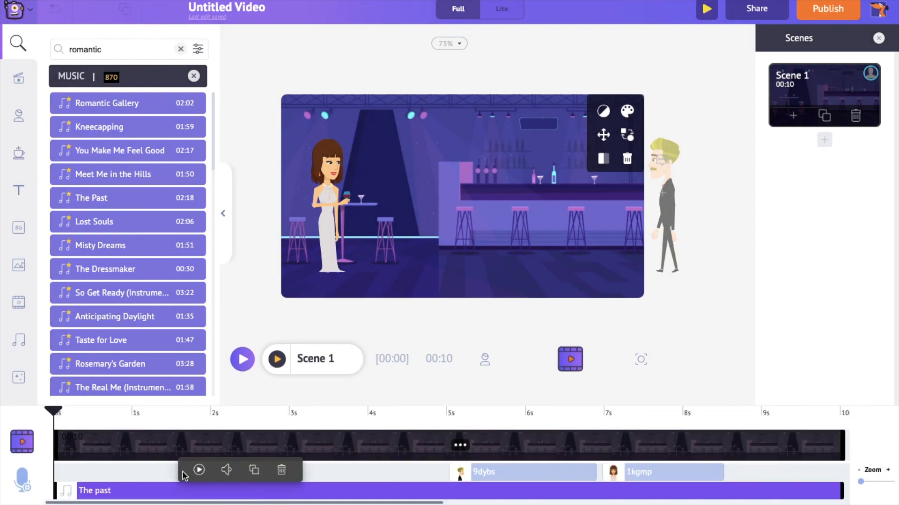
{"action": "left_click", "coordinate": [225, 470]}
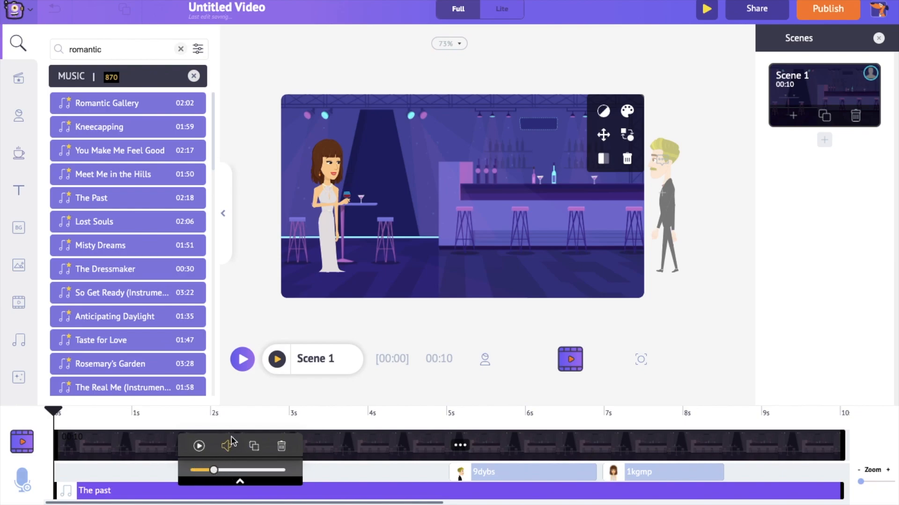
{"action": "left_click", "coordinate": [276, 359]}
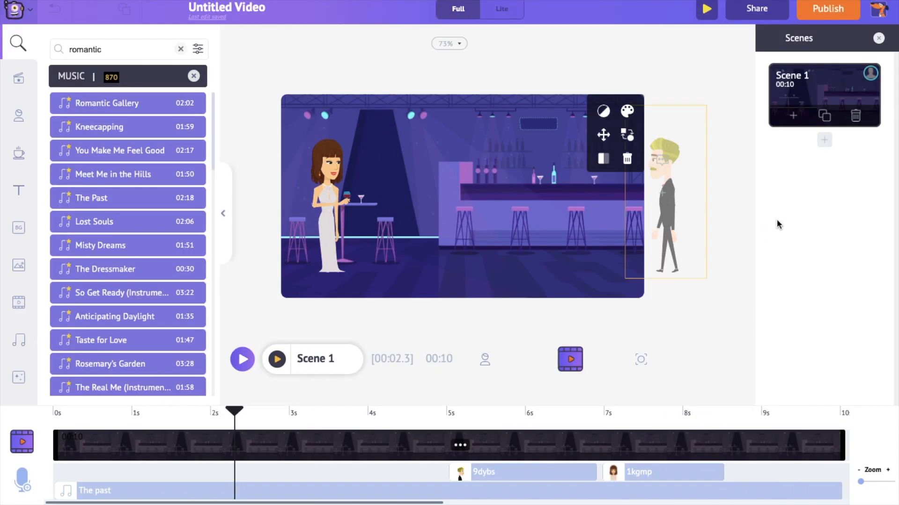
{"action": "mouse_move", "coordinate": [824, 140]}
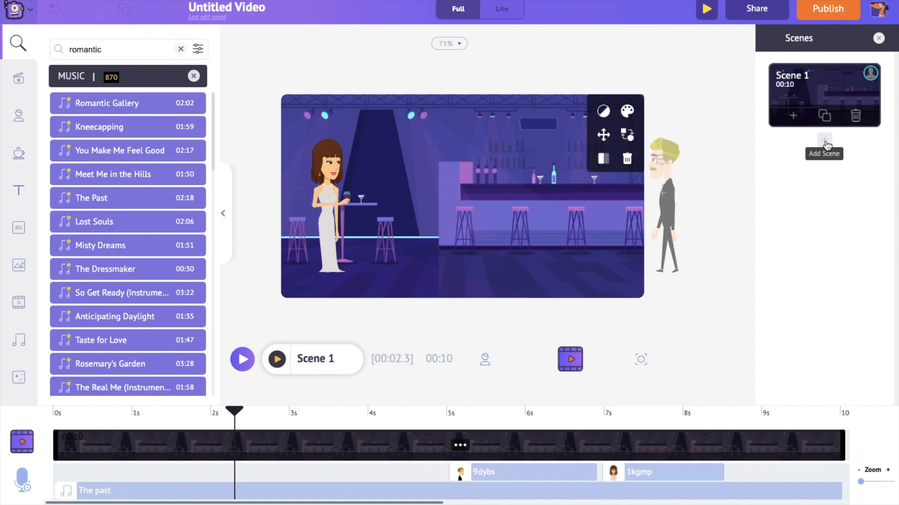
Add a blank Scene 2 after Scene 1 and start publishing
{"action": "left_click", "coordinate": [824, 143]}
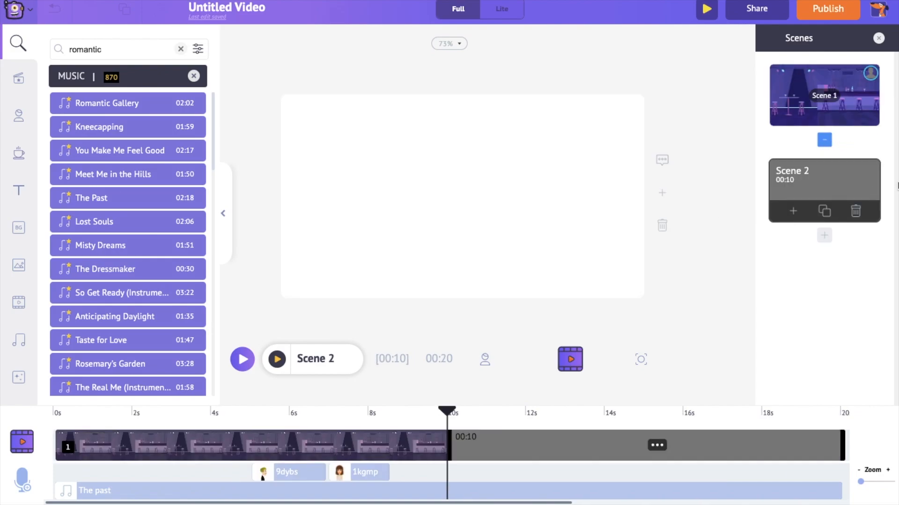
{"action": "mouse_move", "coordinate": [544, 144]}
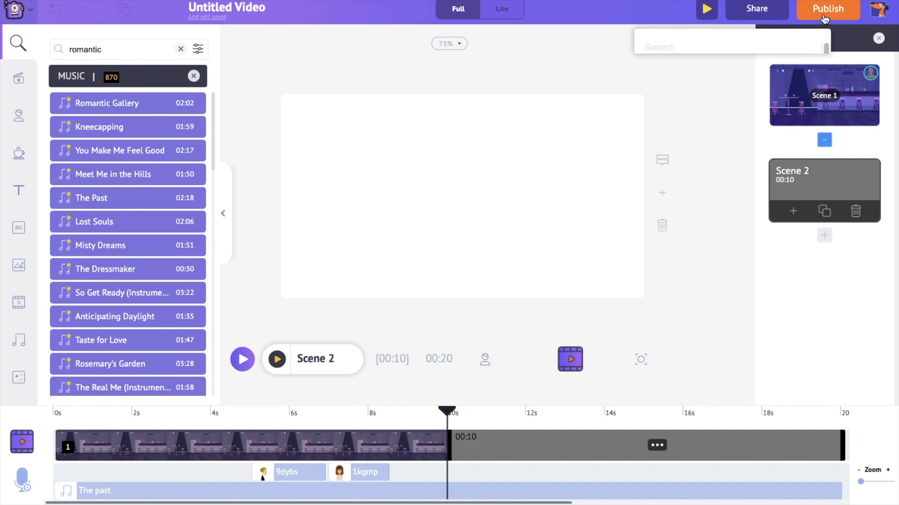
{"action": "left_click", "coordinate": [825, 8]}
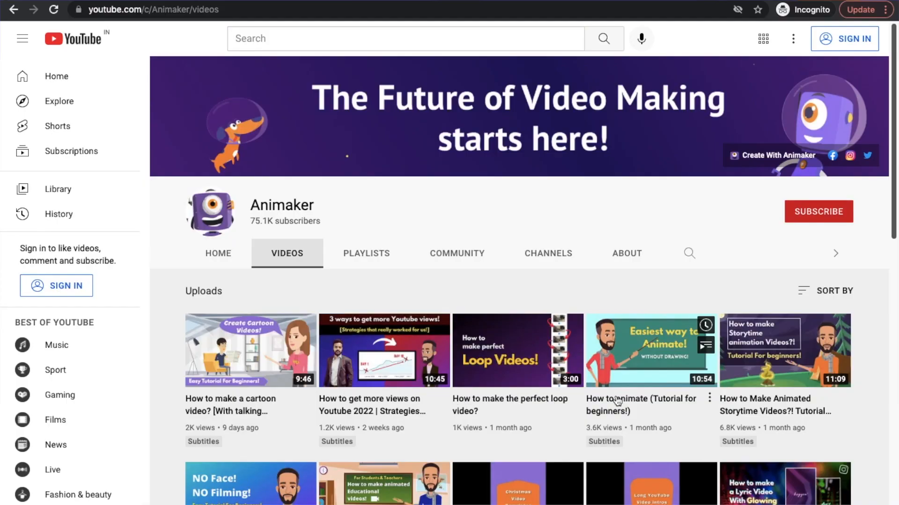
Scroll down through the Animaker YouTube channel's uploaded videos
{"action": "scroll", "scroll_direction": "down", "scroll_amount": 3}
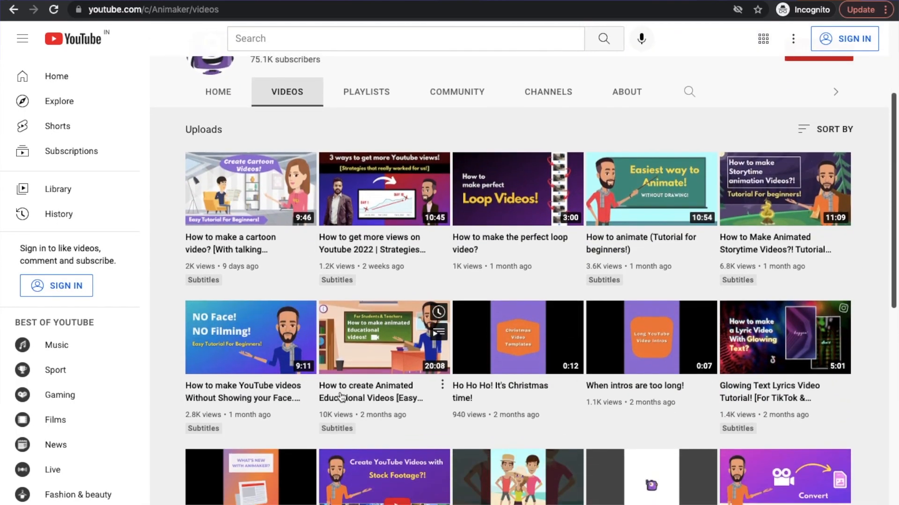